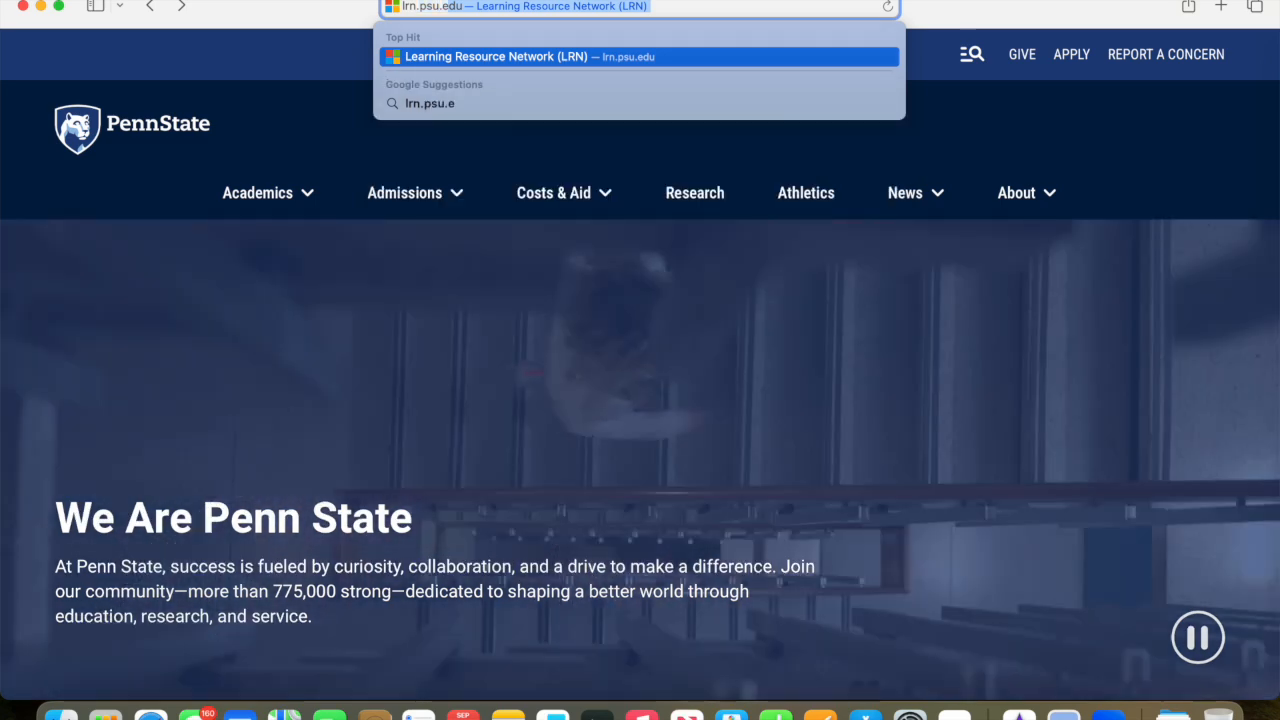
- Open the Learning Resource Network (LRN) welcome page at lrn.psu.edu from Safari
left_click(639, 56)
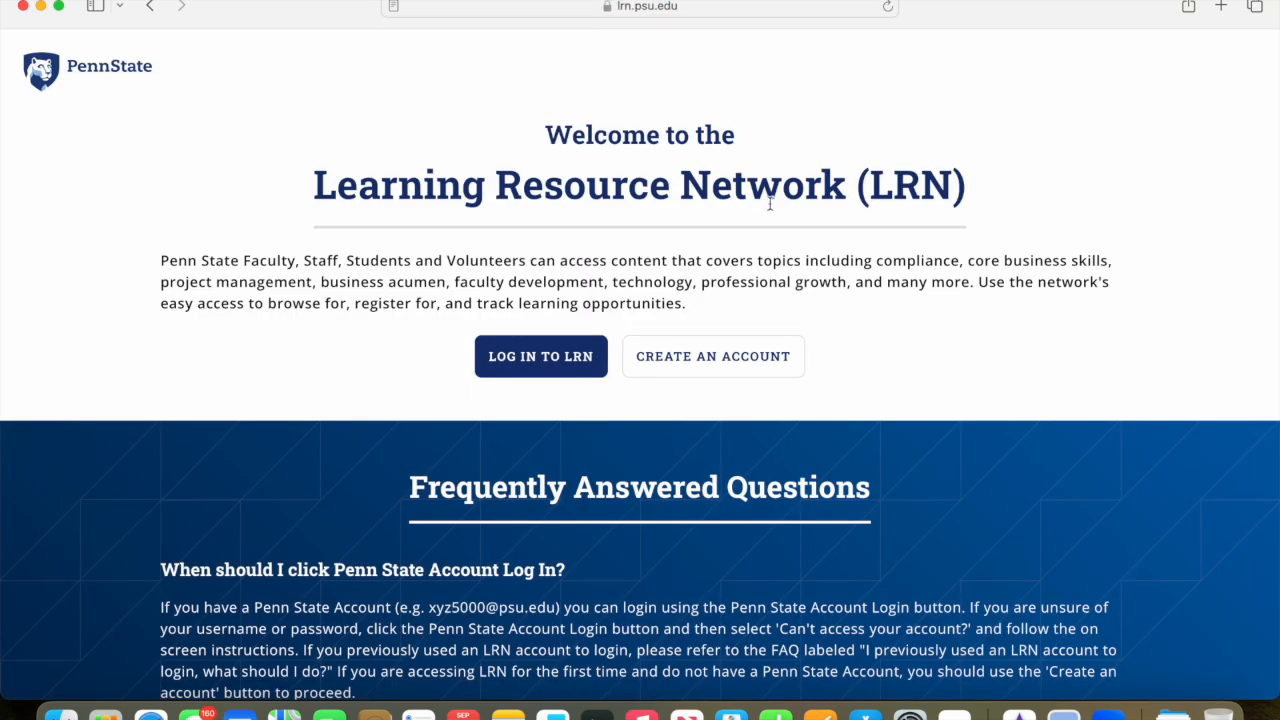
mouse_move(713, 356)
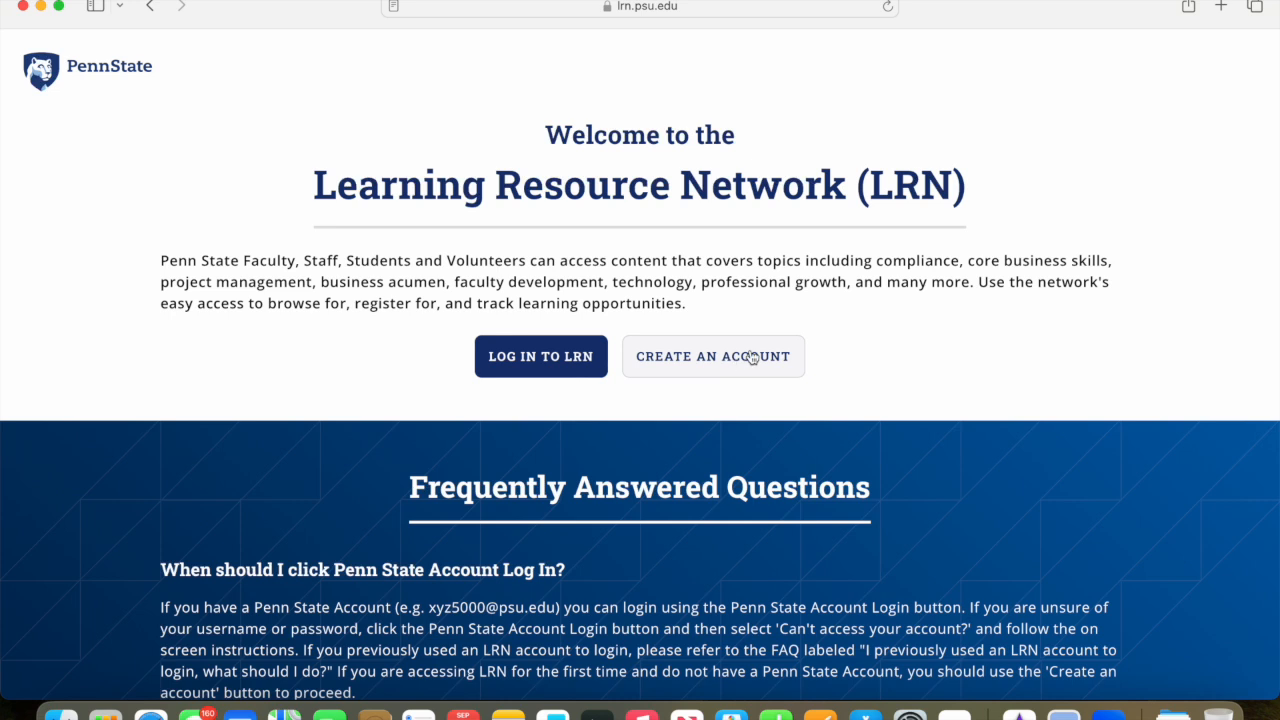
- Begin Create an Account, tick the false-information policy acknowledgement, and advance to Personal Information
left_click(713, 356)
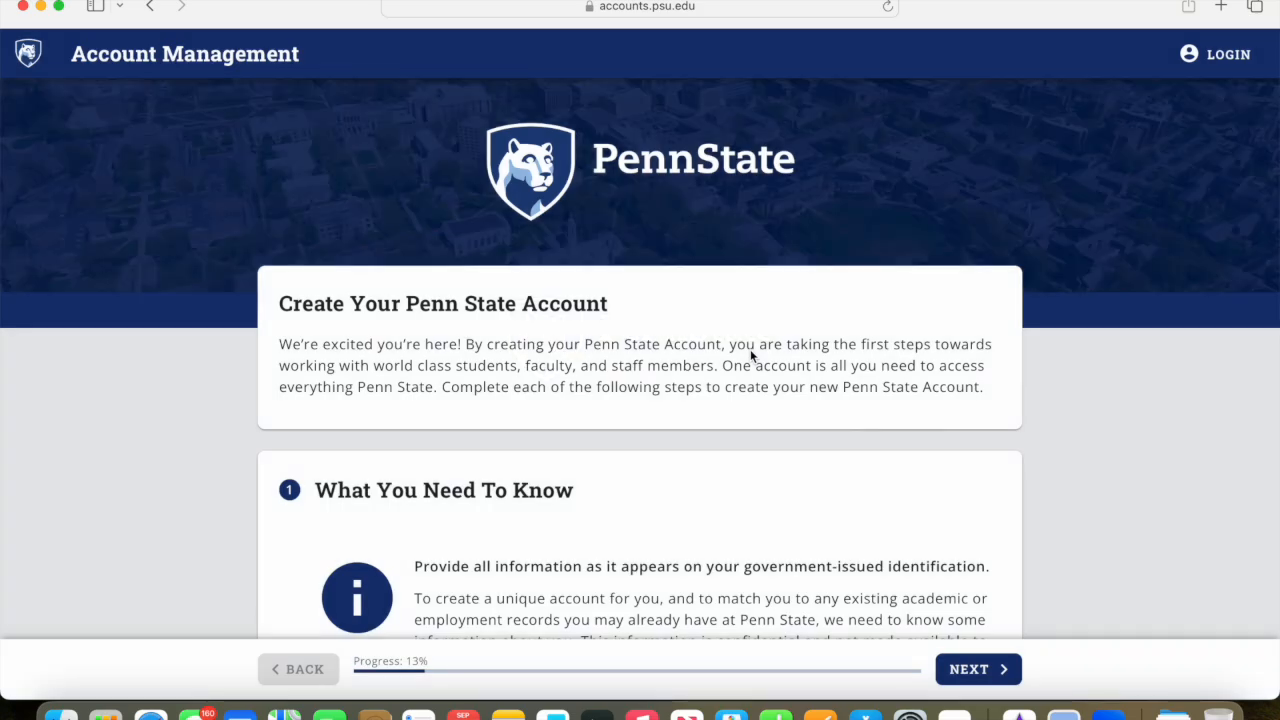
scroll("down", 3)
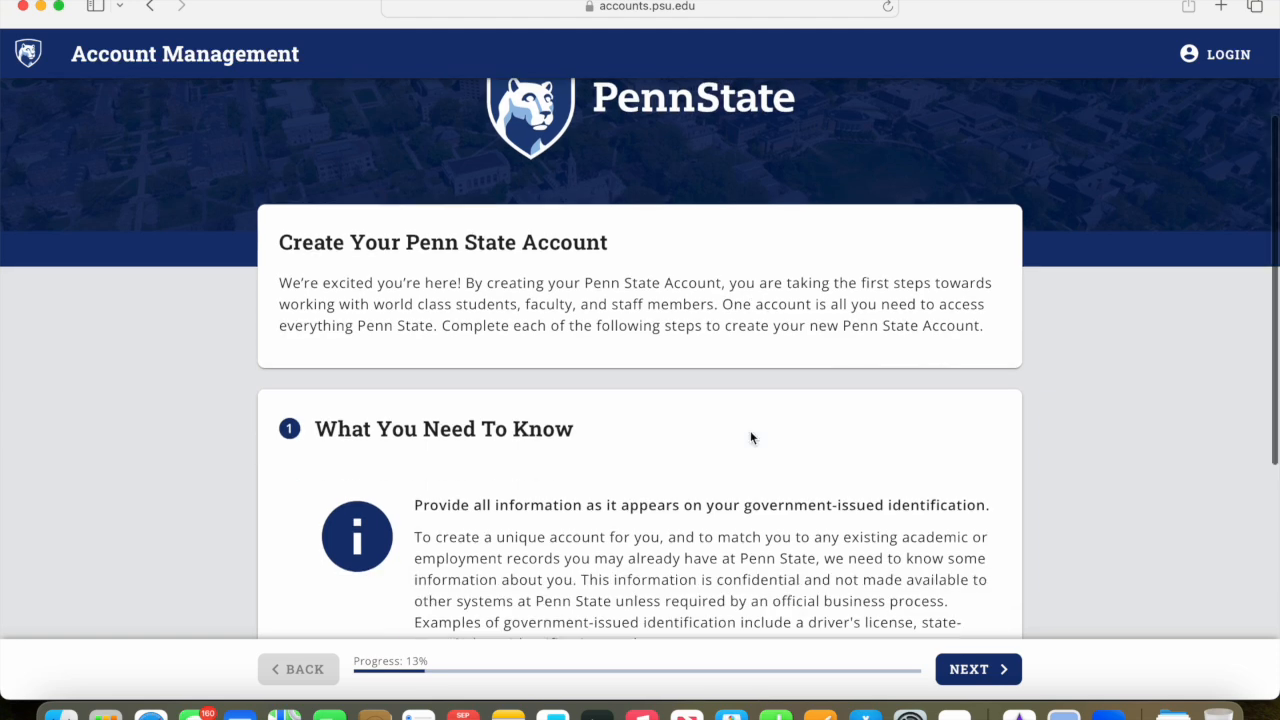
scroll("down", 3)
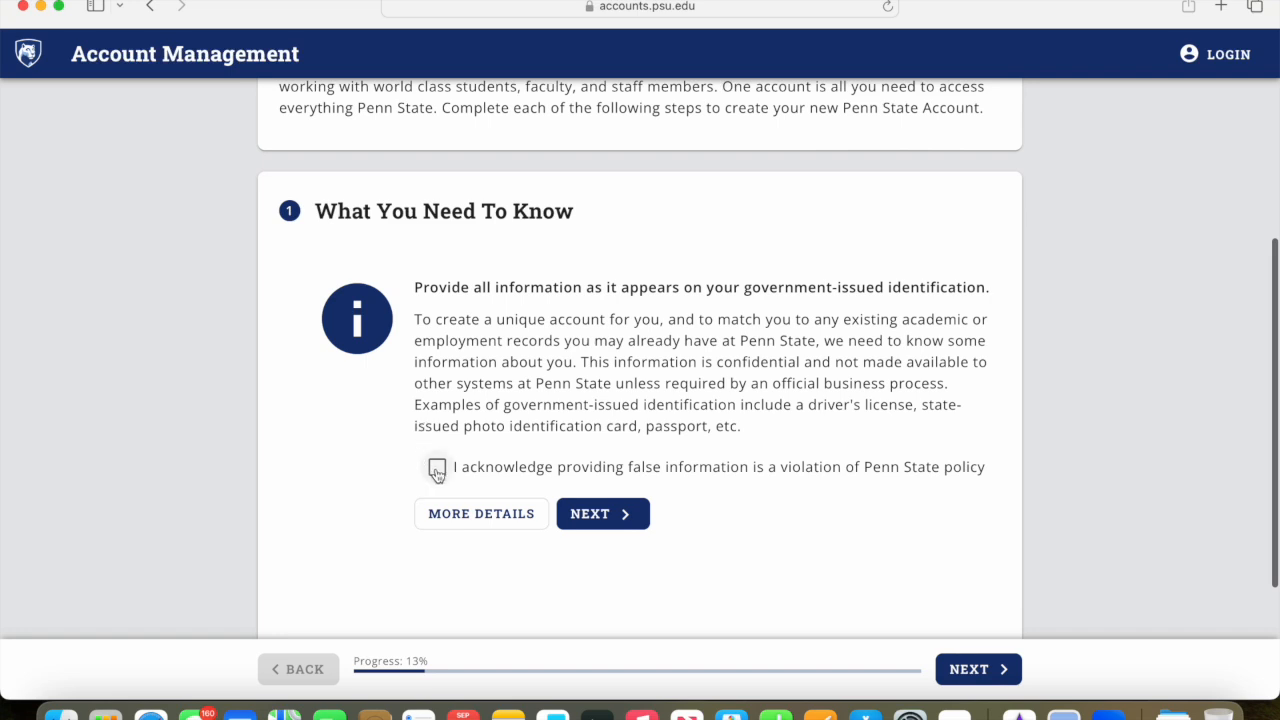
left_click(437, 468)
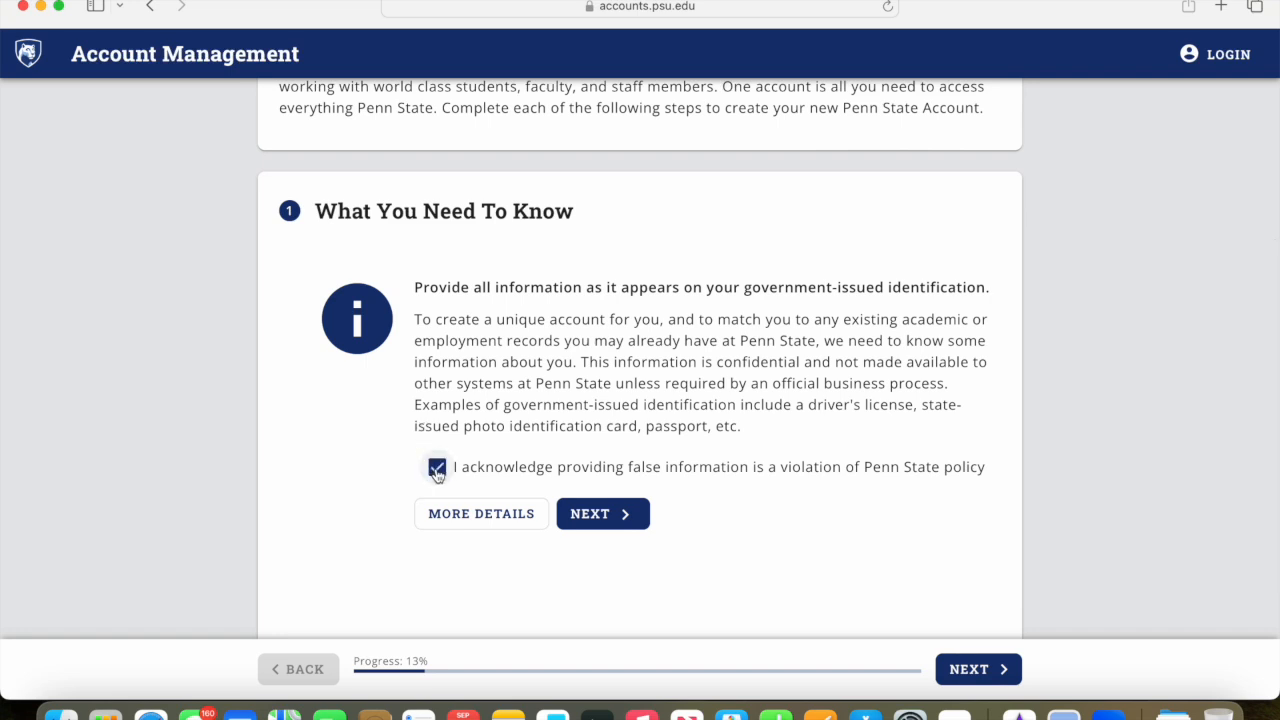
left_click(437, 467)
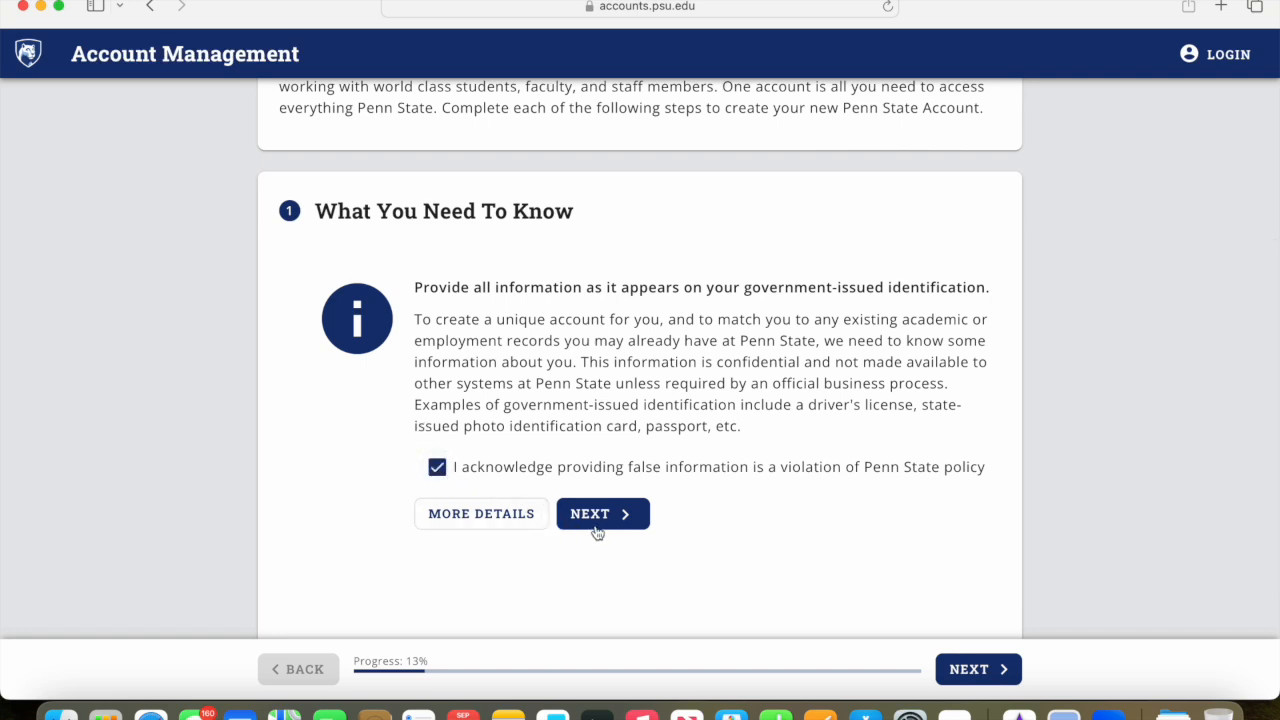
left_click(602, 513)
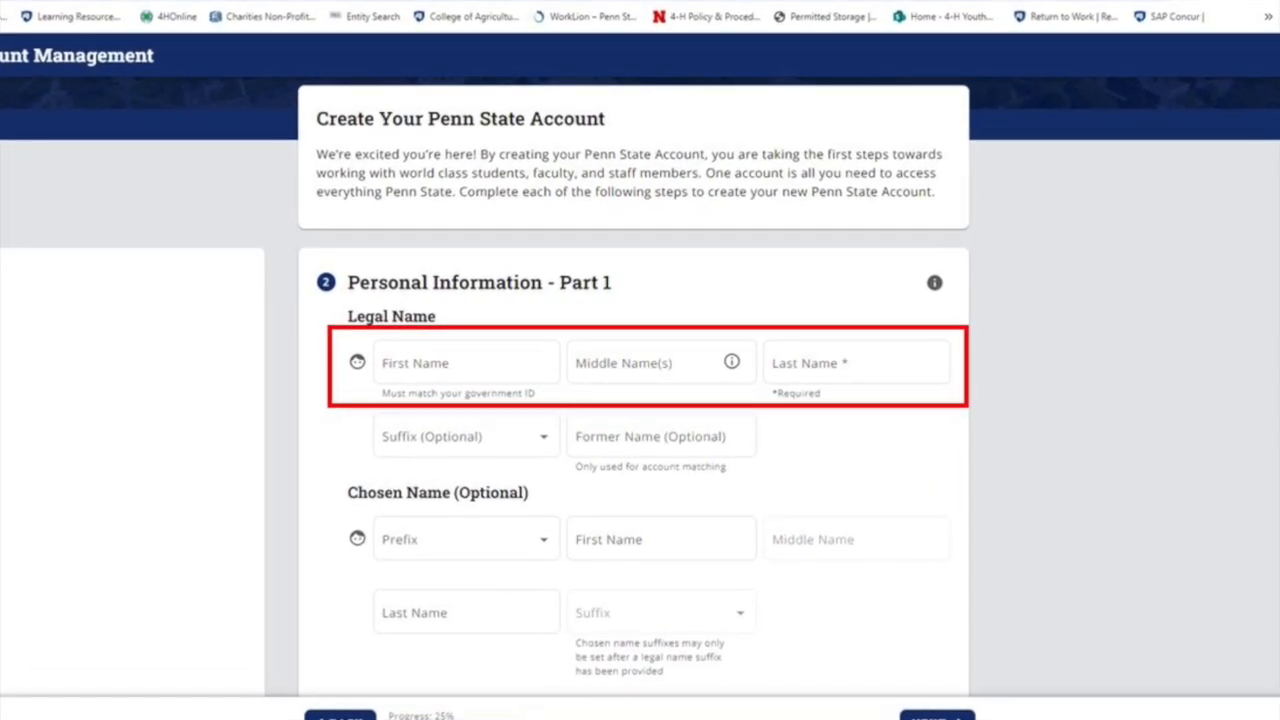
- Enter the legal name, date of birth and contact details through to Account Overview
left_click(935, 712)
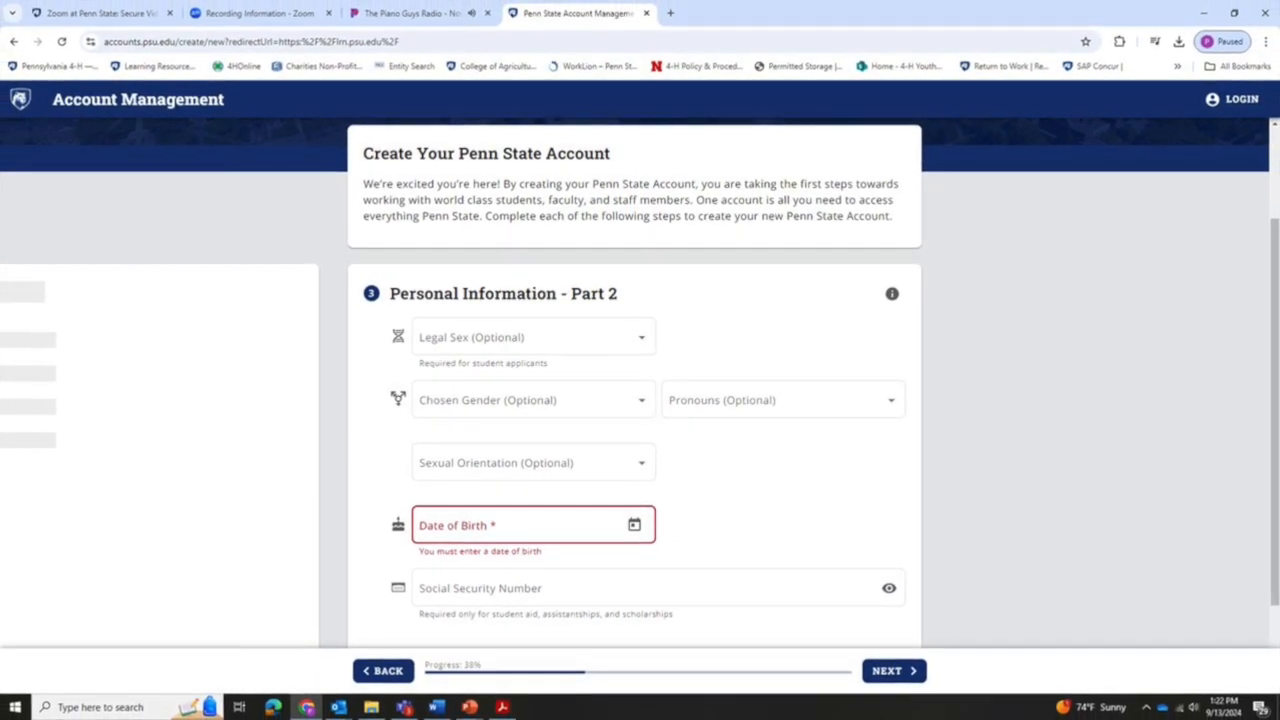
left_click(892, 670)
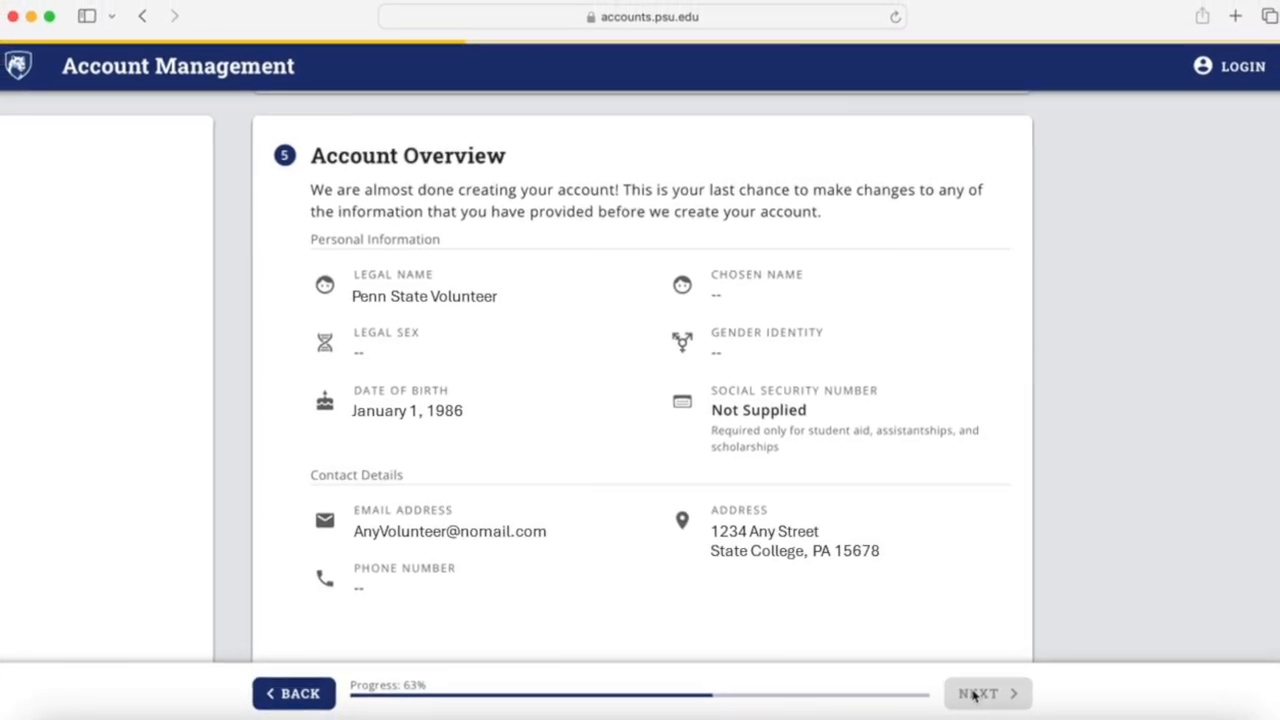
left_click(977, 693)
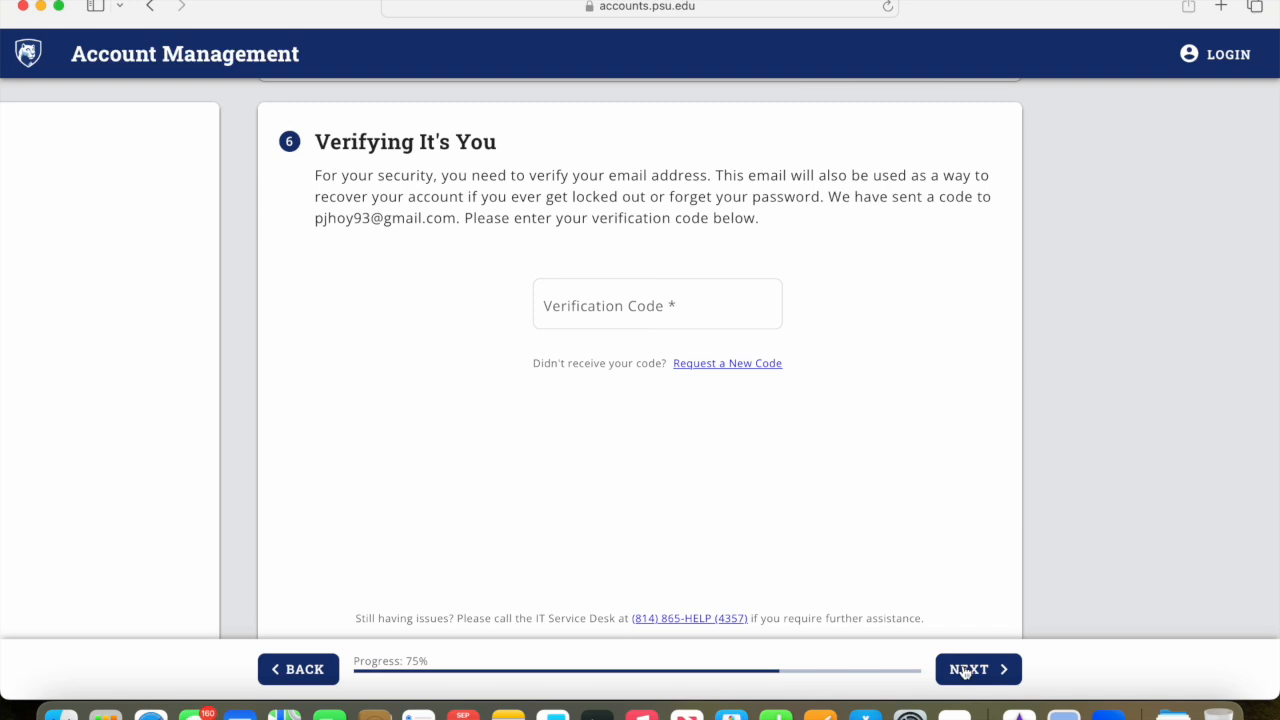
mouse_move(699, 340)
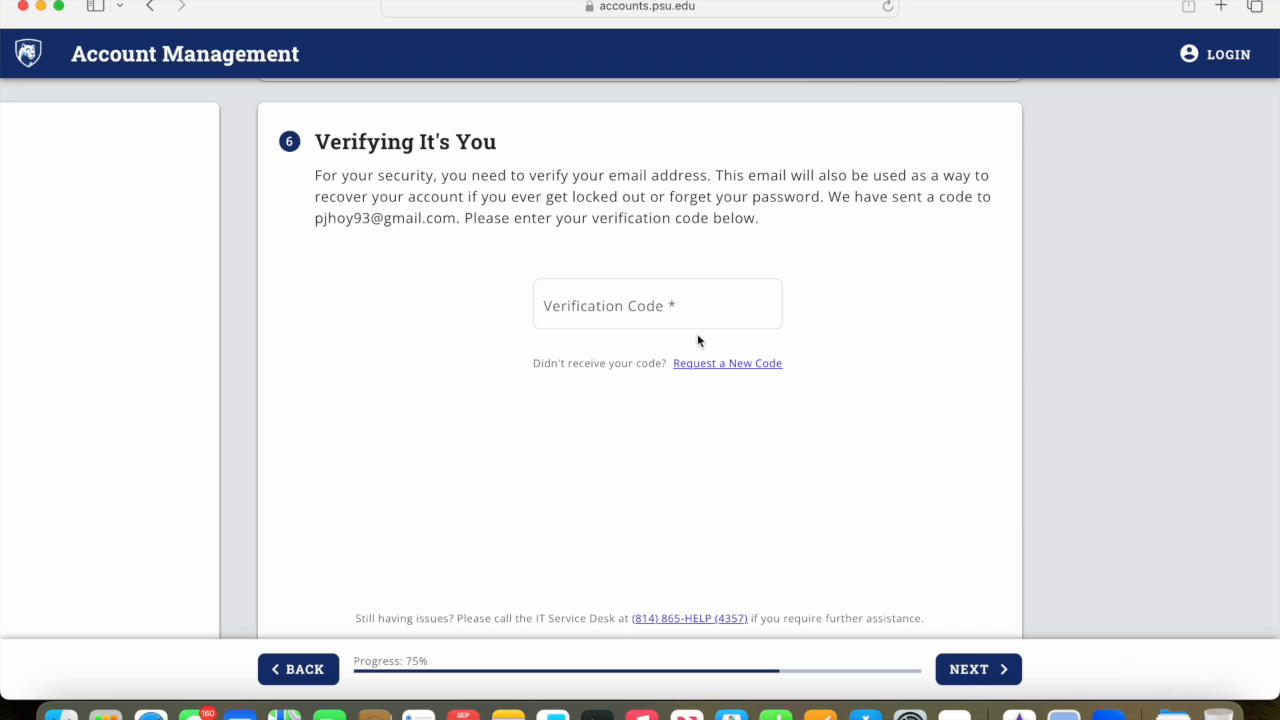
left_click(657, 304)
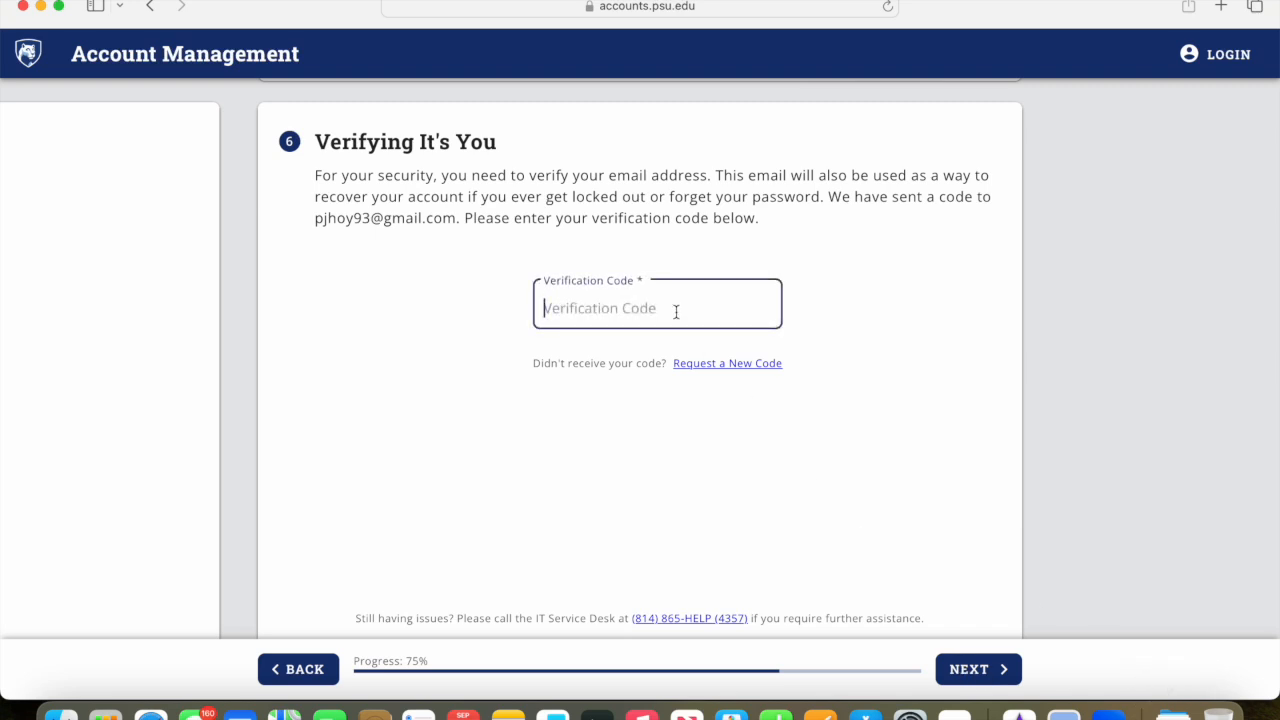
type("96")
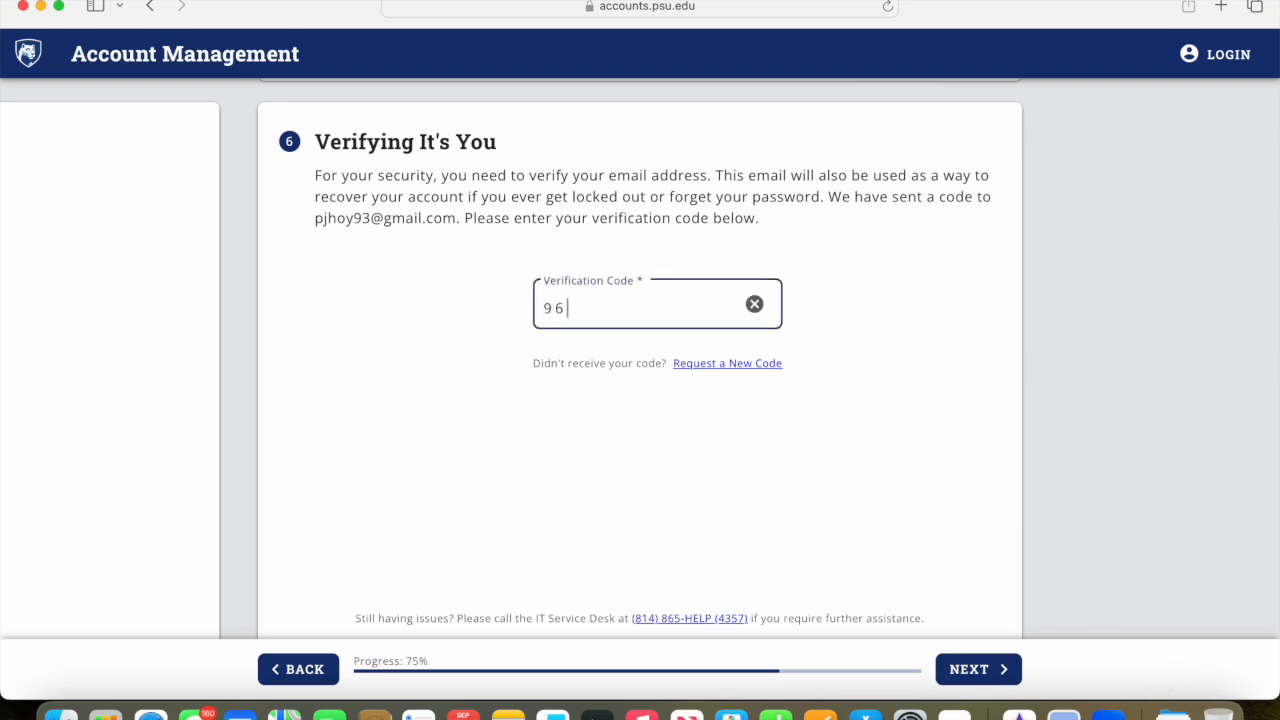
type("20")
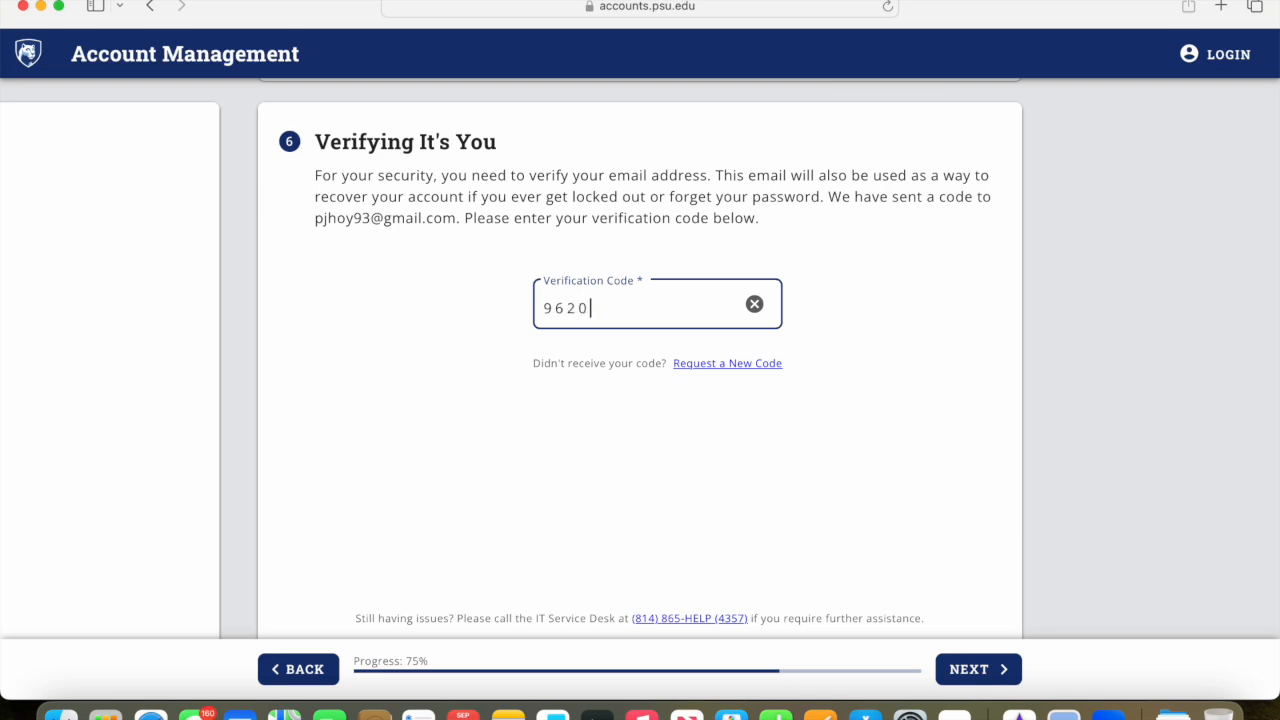
type("84")
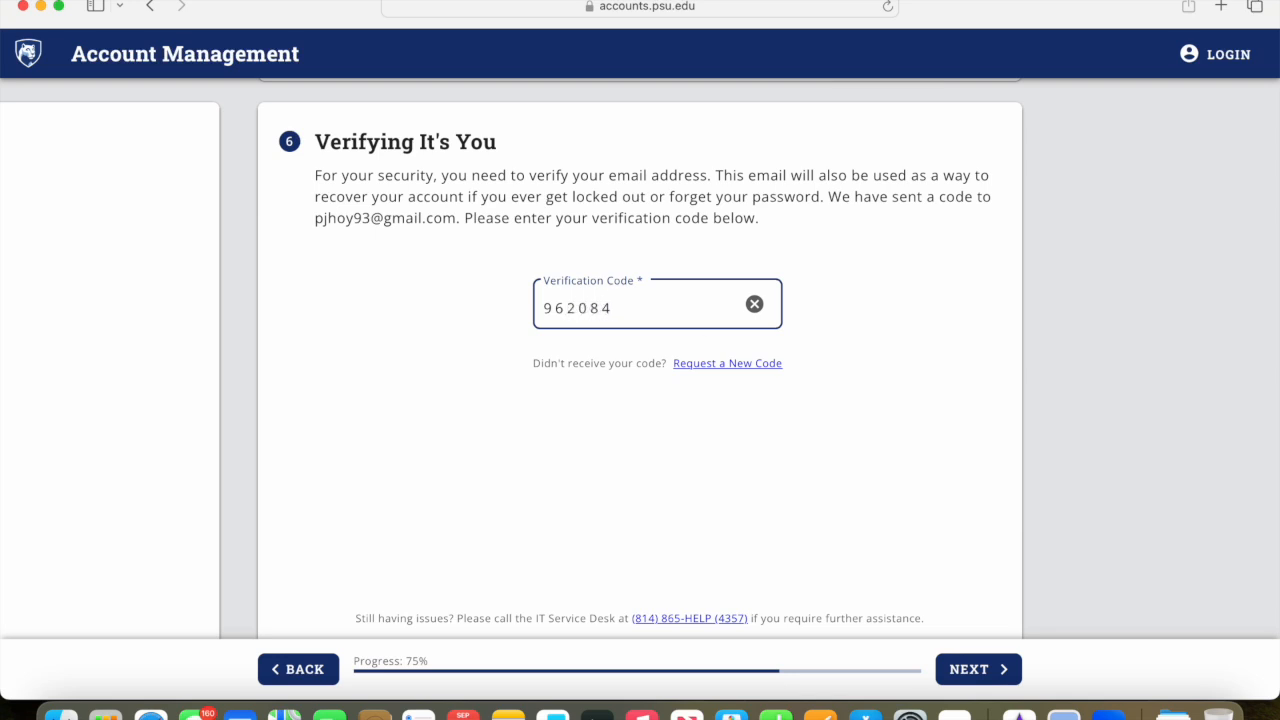
left_click(977, 669)
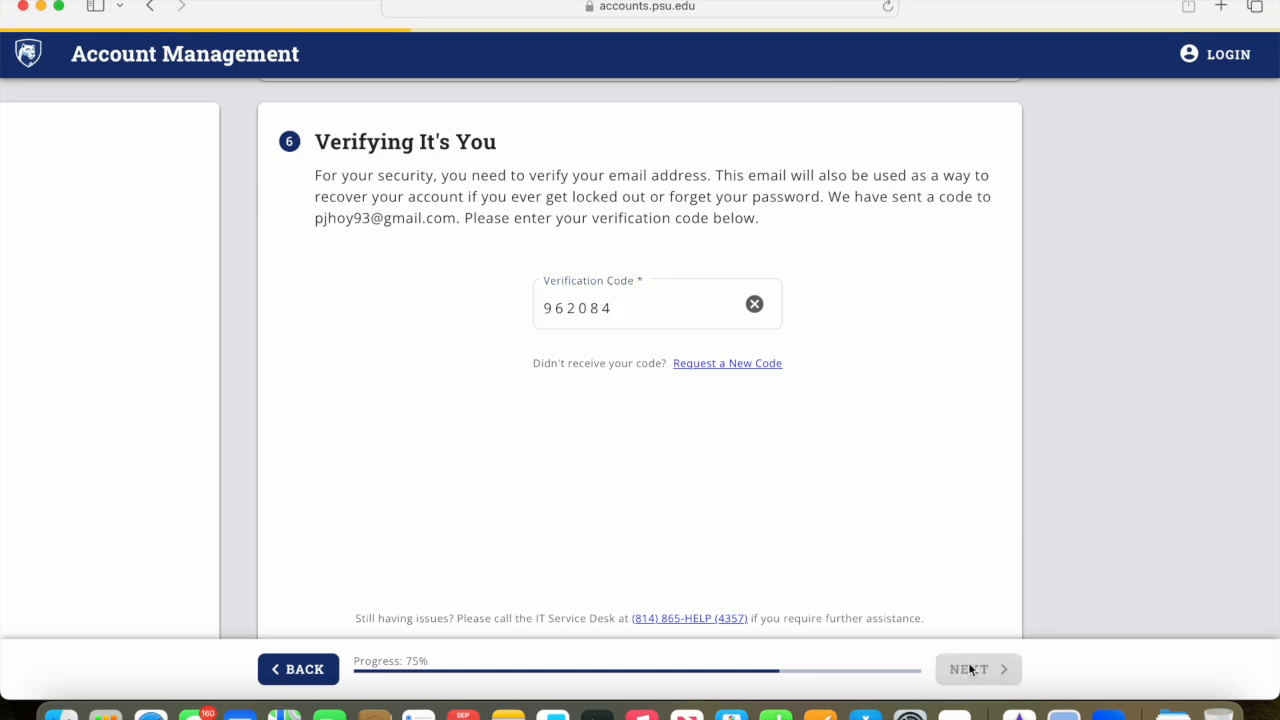
- Tick 'I agree to the above terms' and advance to Create Password
left_click(970, 669)
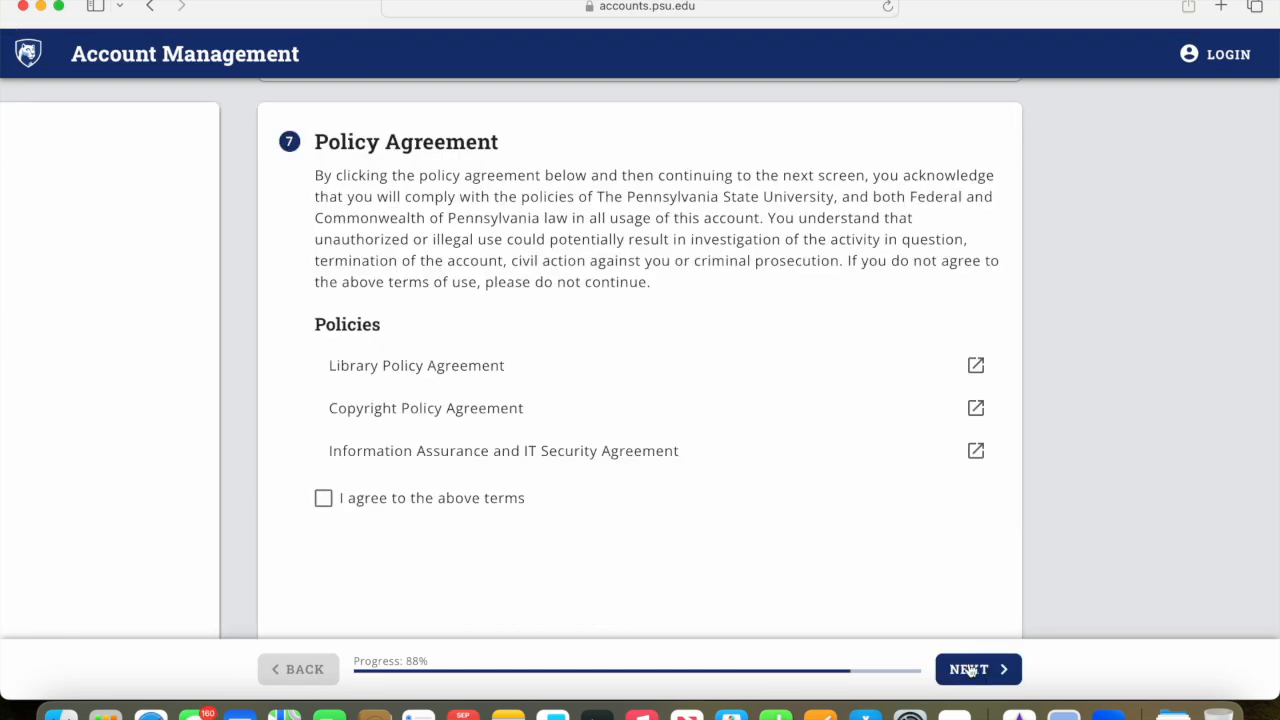
mouse_move(473, 552)
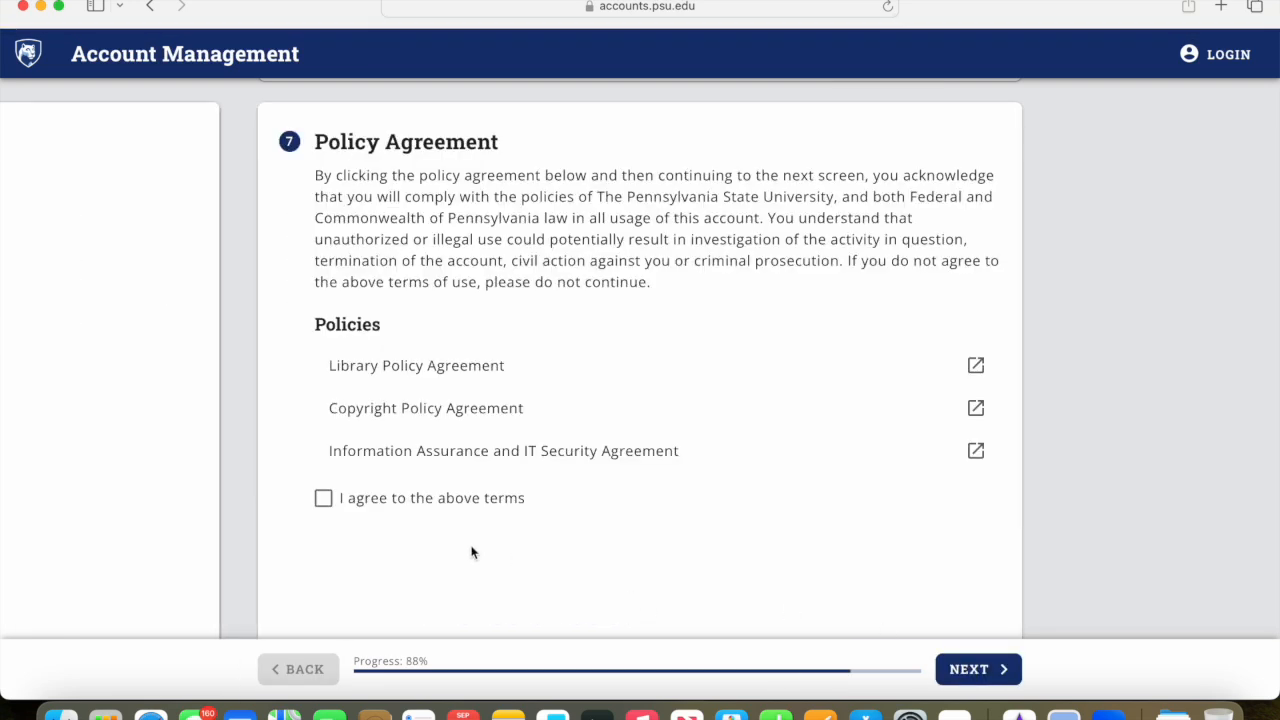
left_click(322, 498)
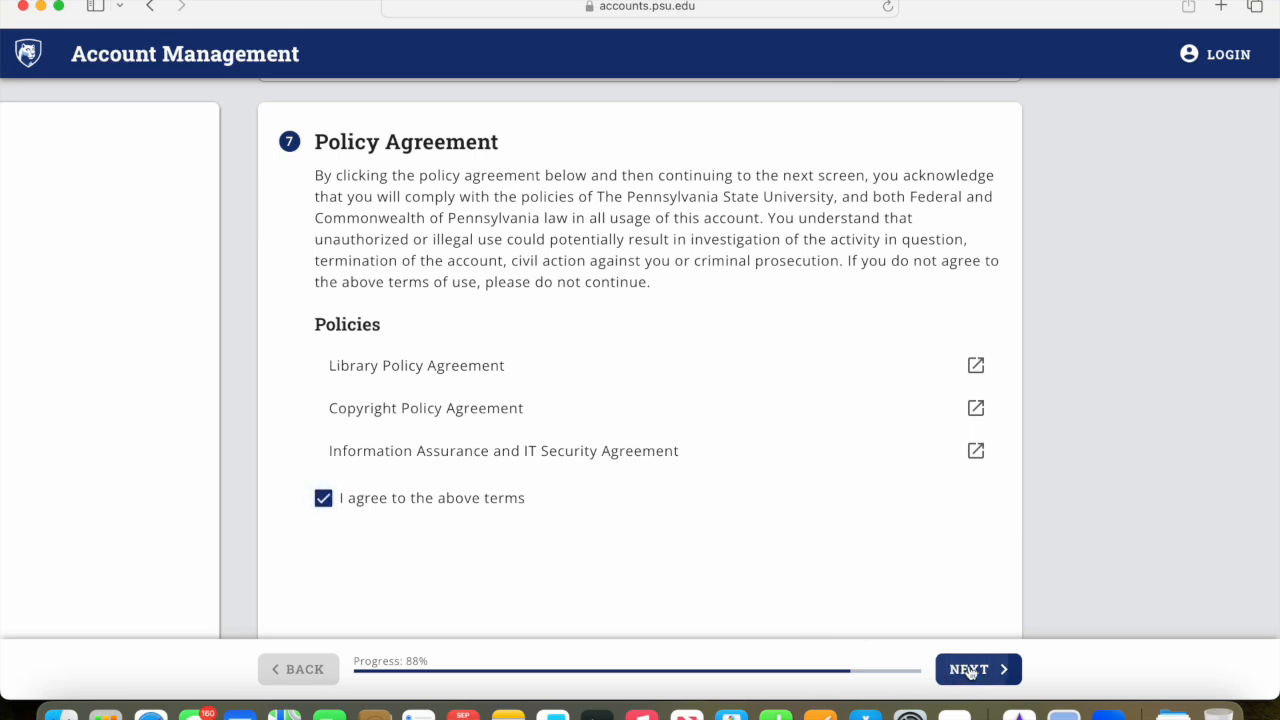
left_click(977, 669)
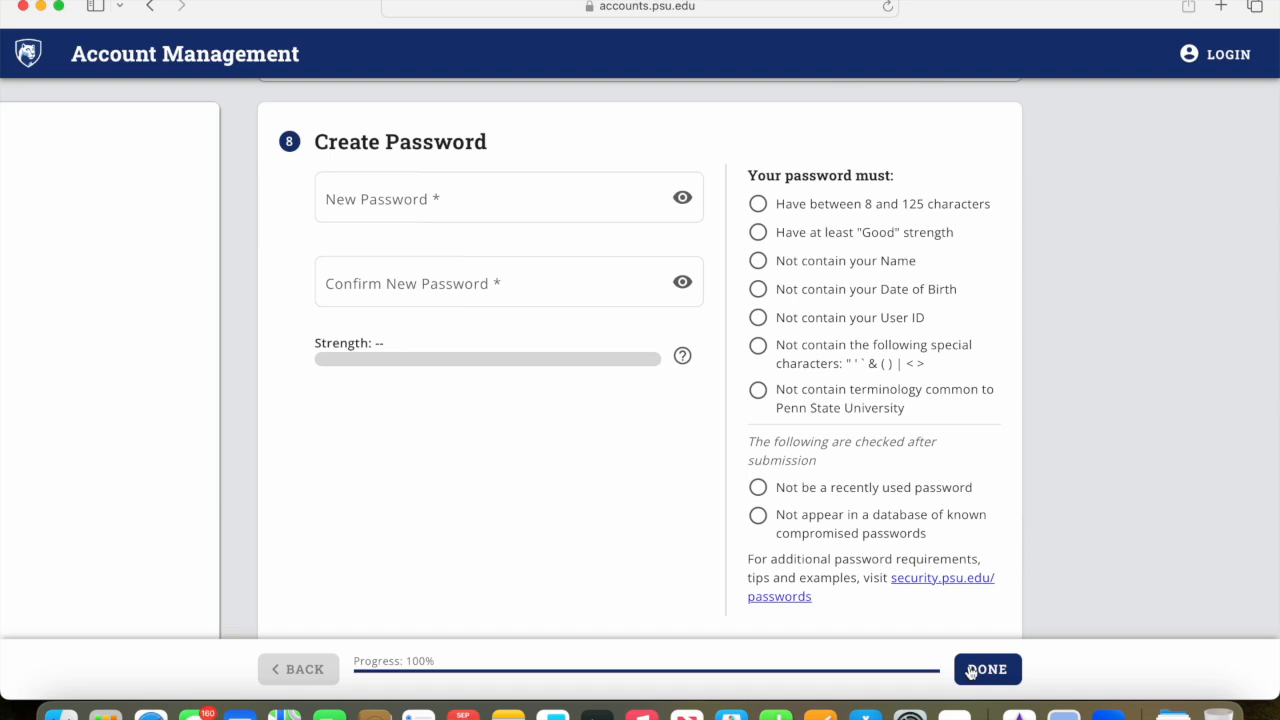
- Enter a Good-strength password in New Password and Confirm New Password, then click Done
left_click(508, 197)
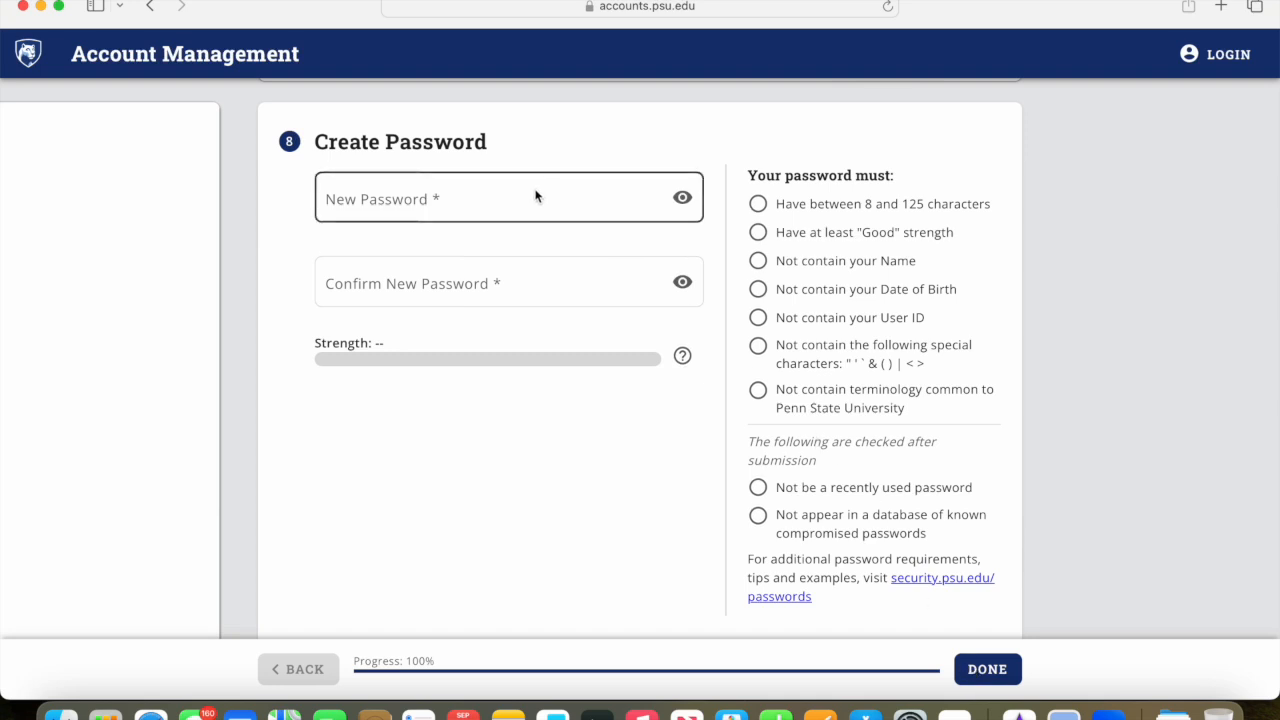
left_click(507, 197)
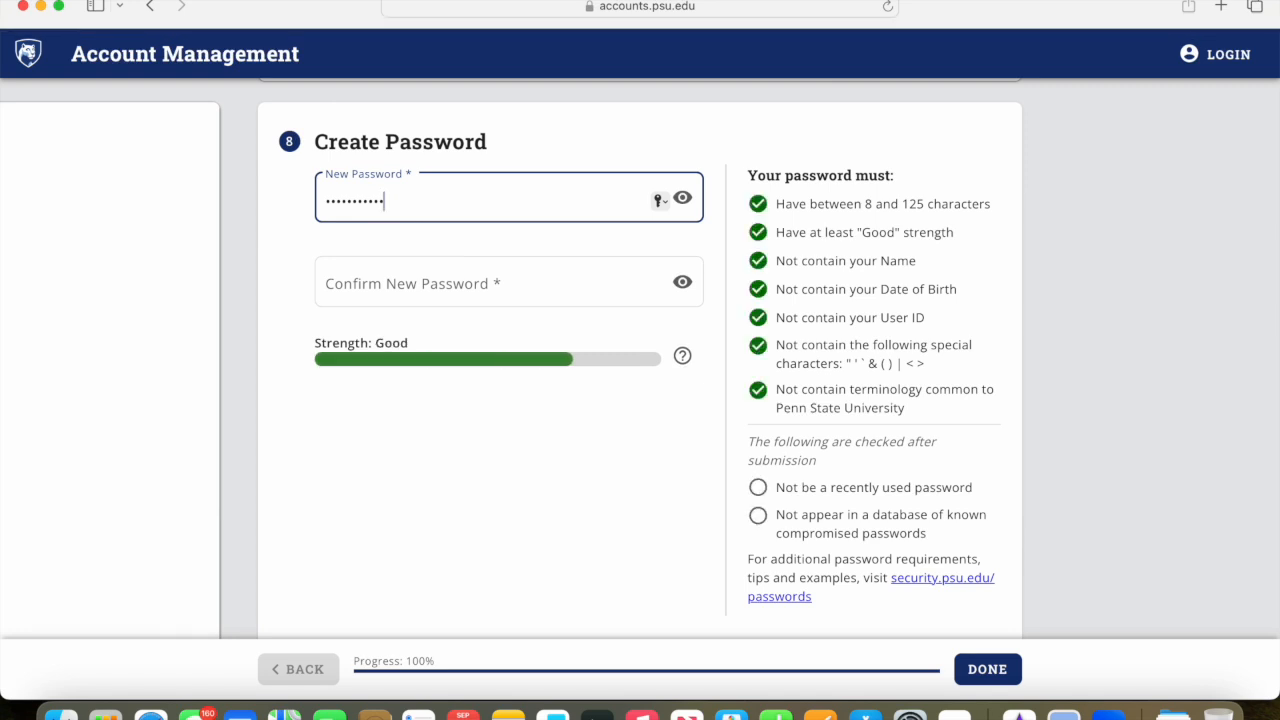
left_click(508, 282)
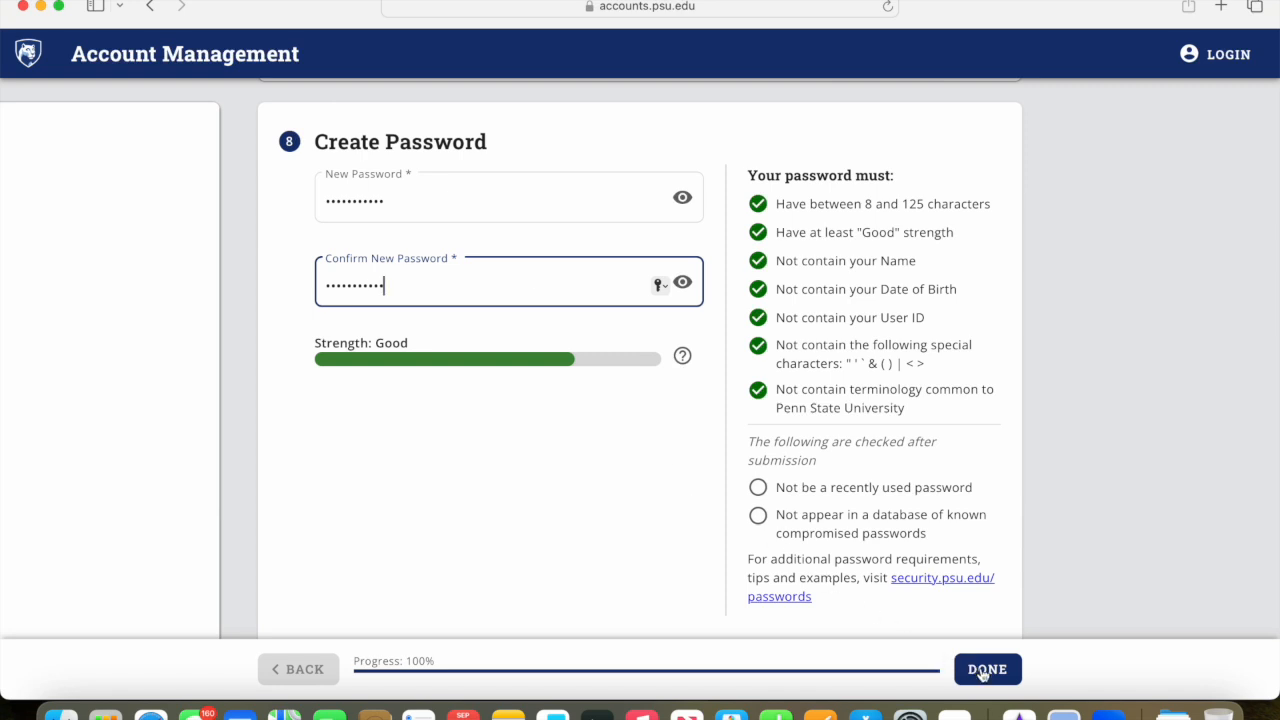
left_click(987, 669)
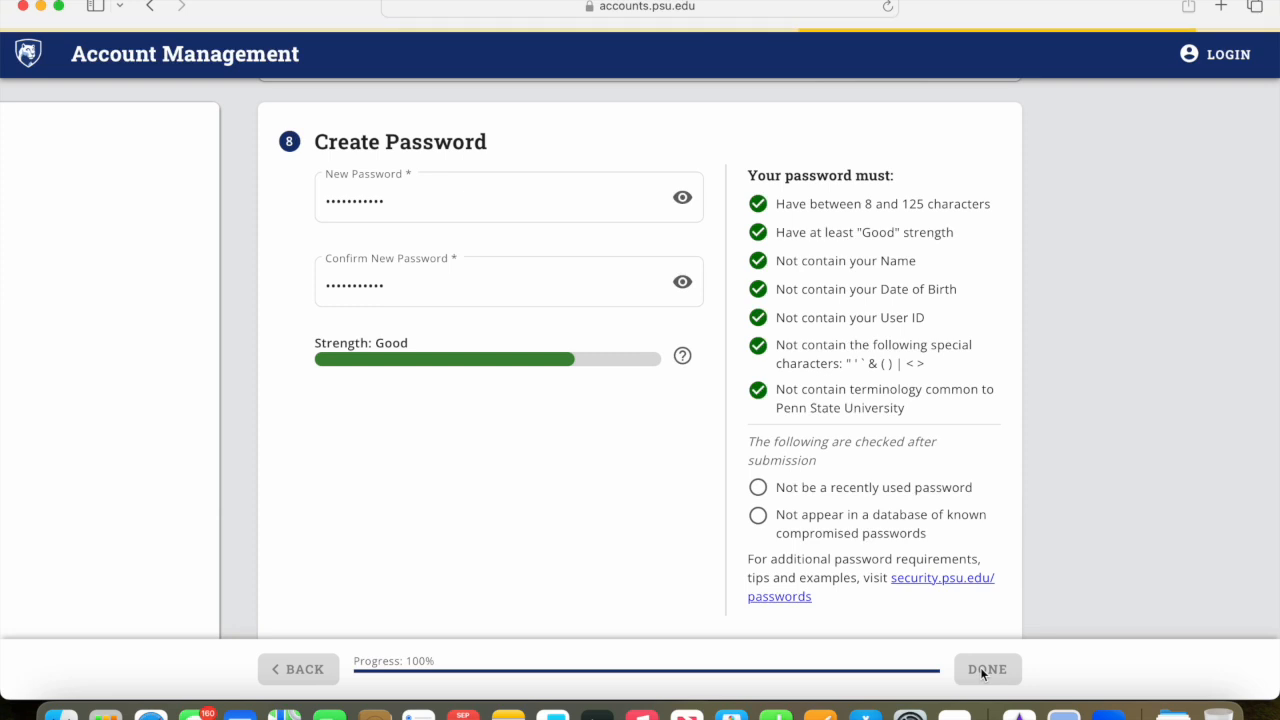
- Review Your Account Details and continue back to the LRN welcome page
left_click(986, 669)
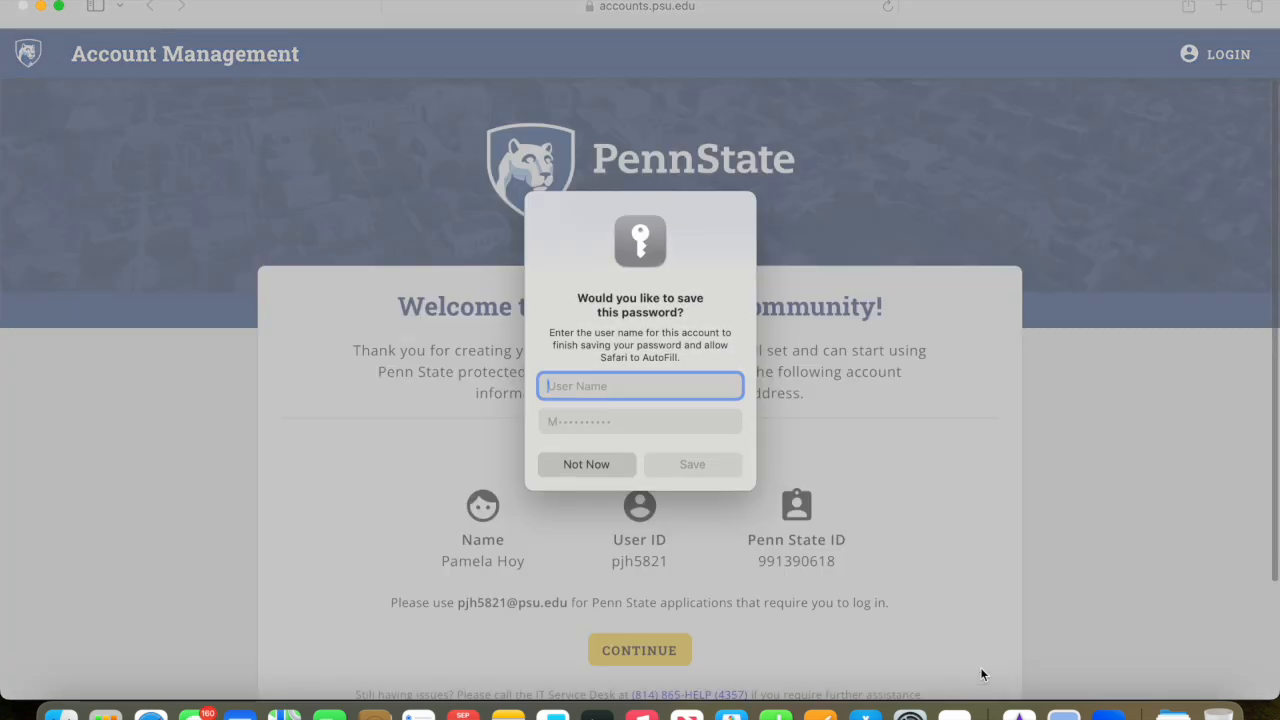
mouse_move(600, 466)
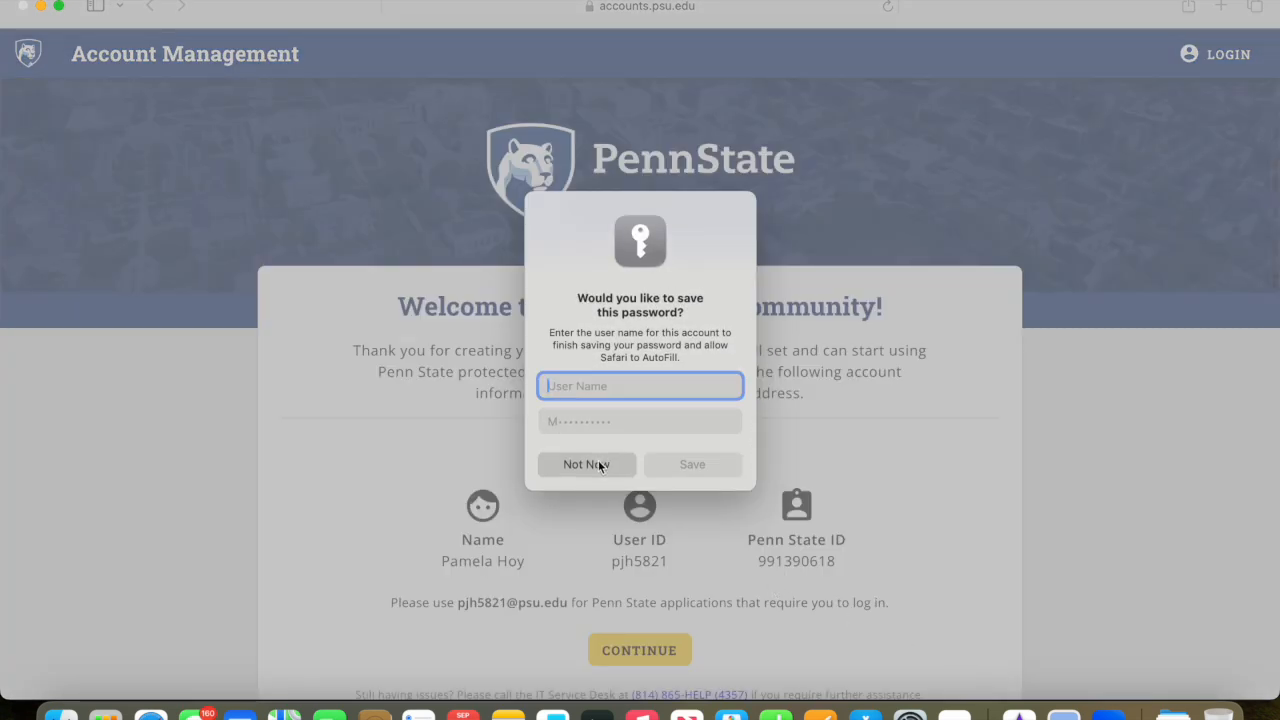
left_click(586, 464)
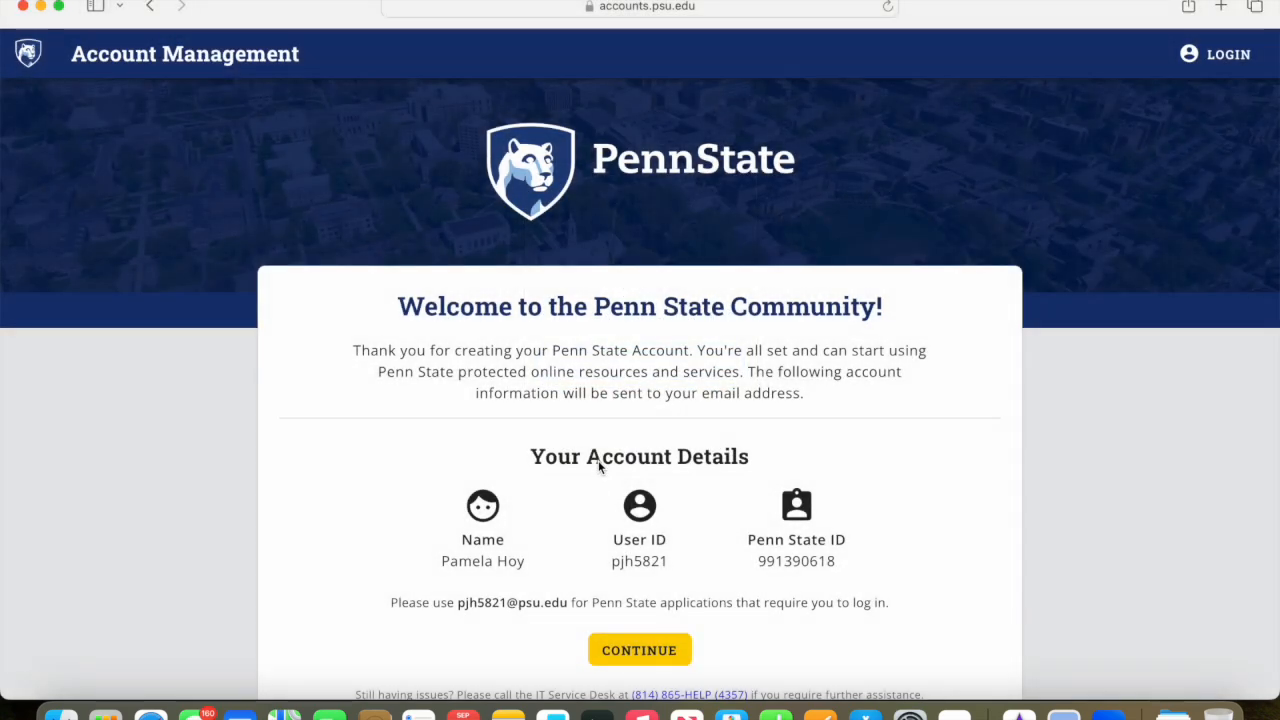
left_click(640, 7)
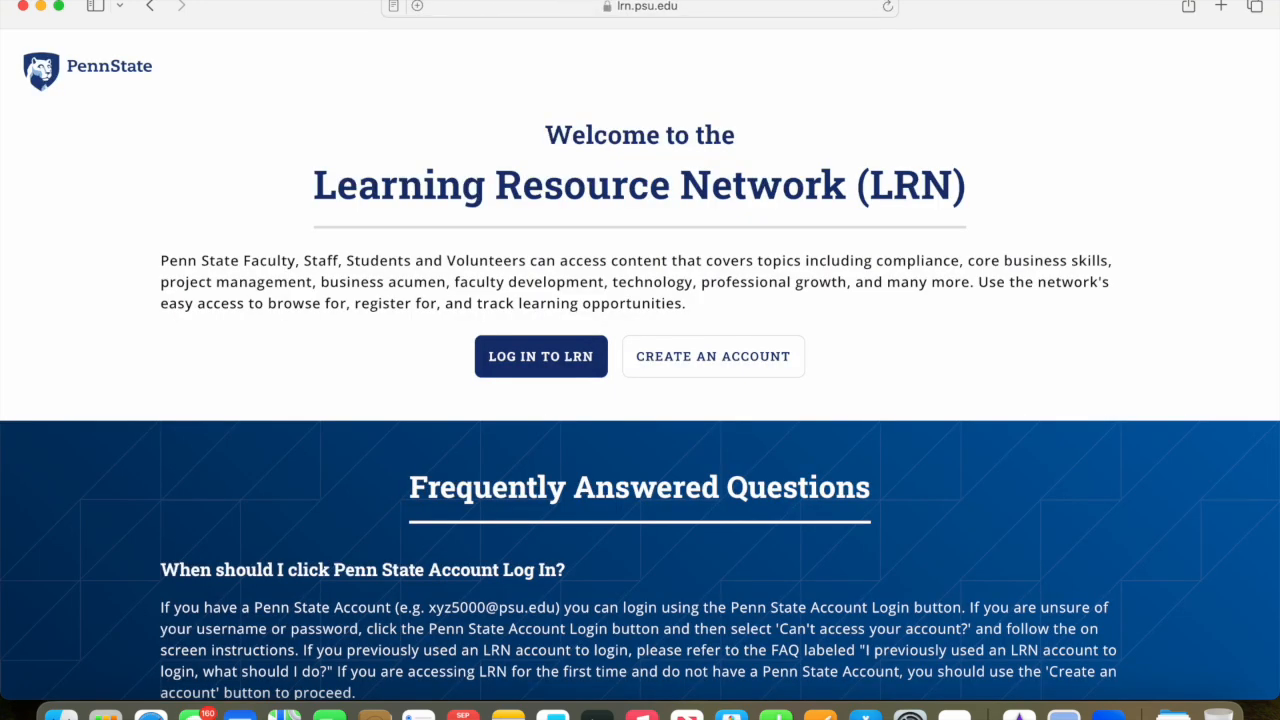
left_click(540, 356)
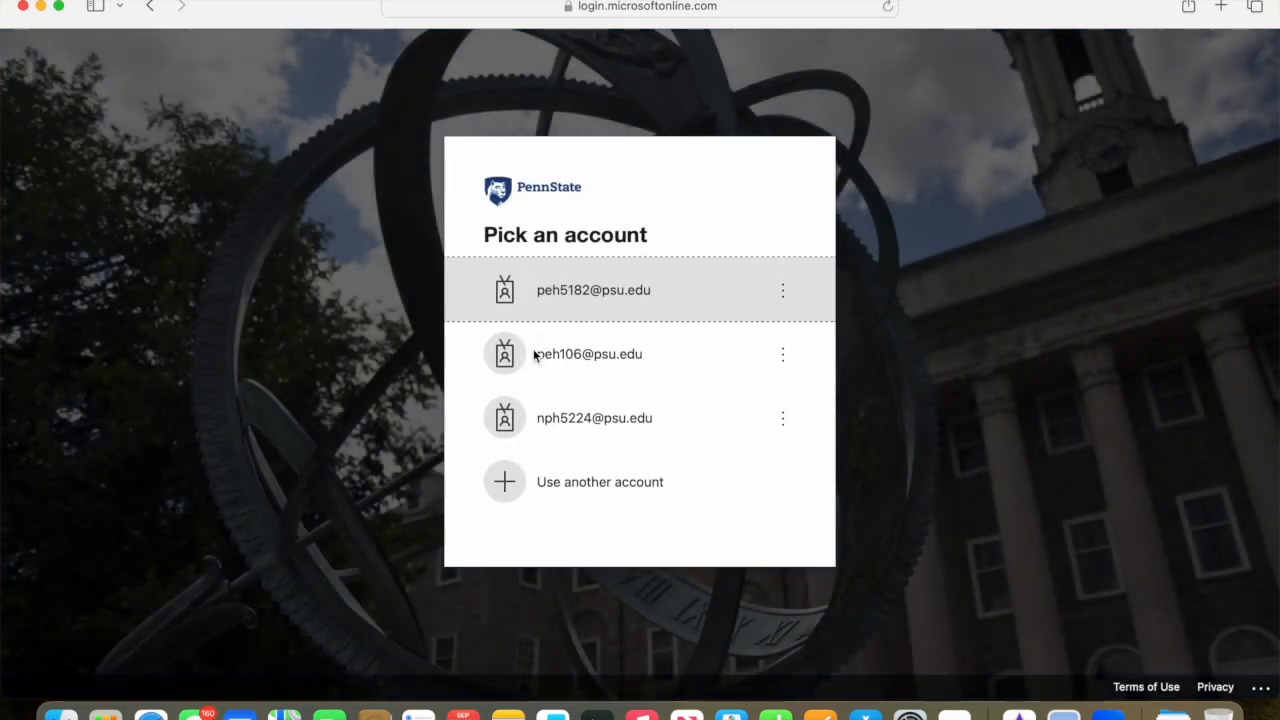
left_click(600, 481)
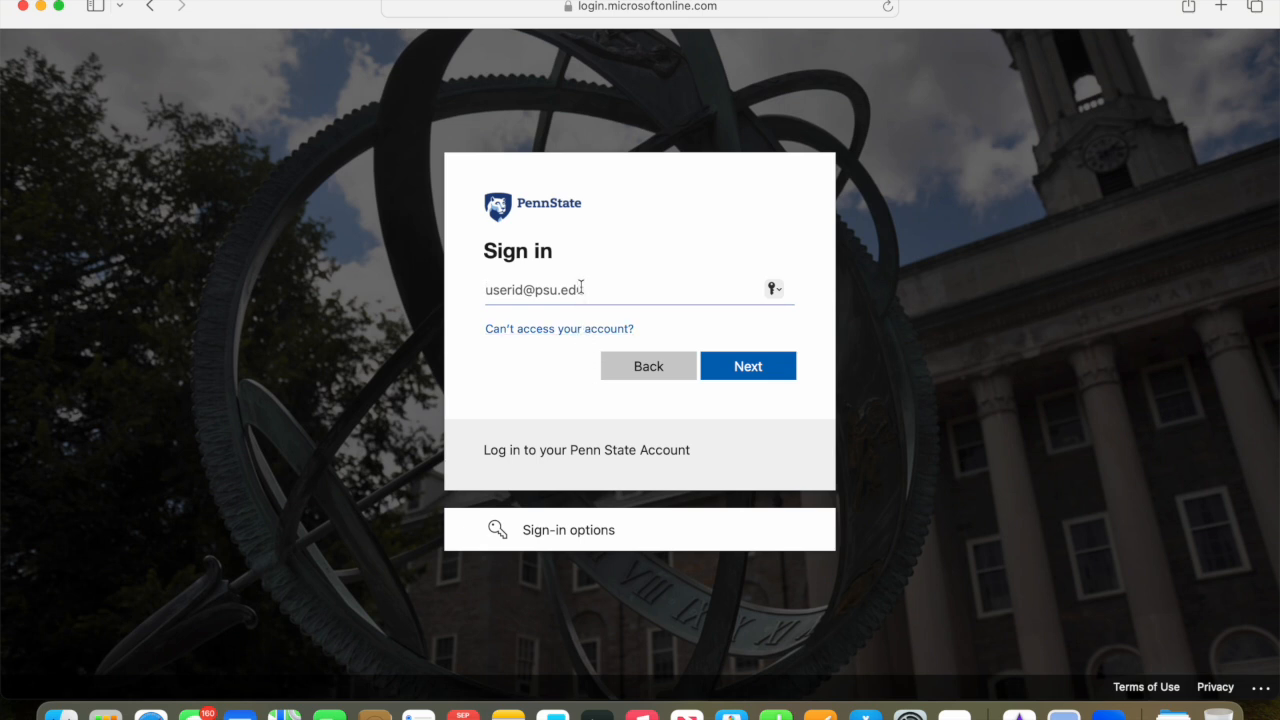
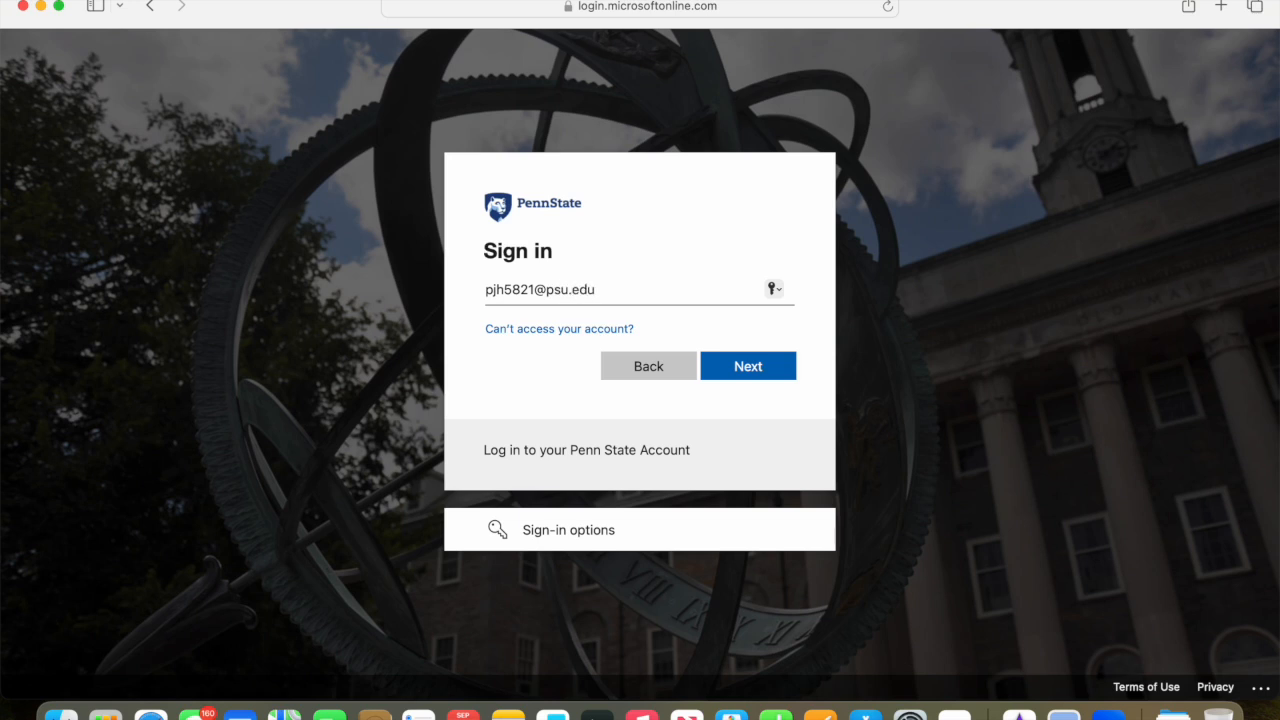
left_click(747, 365)
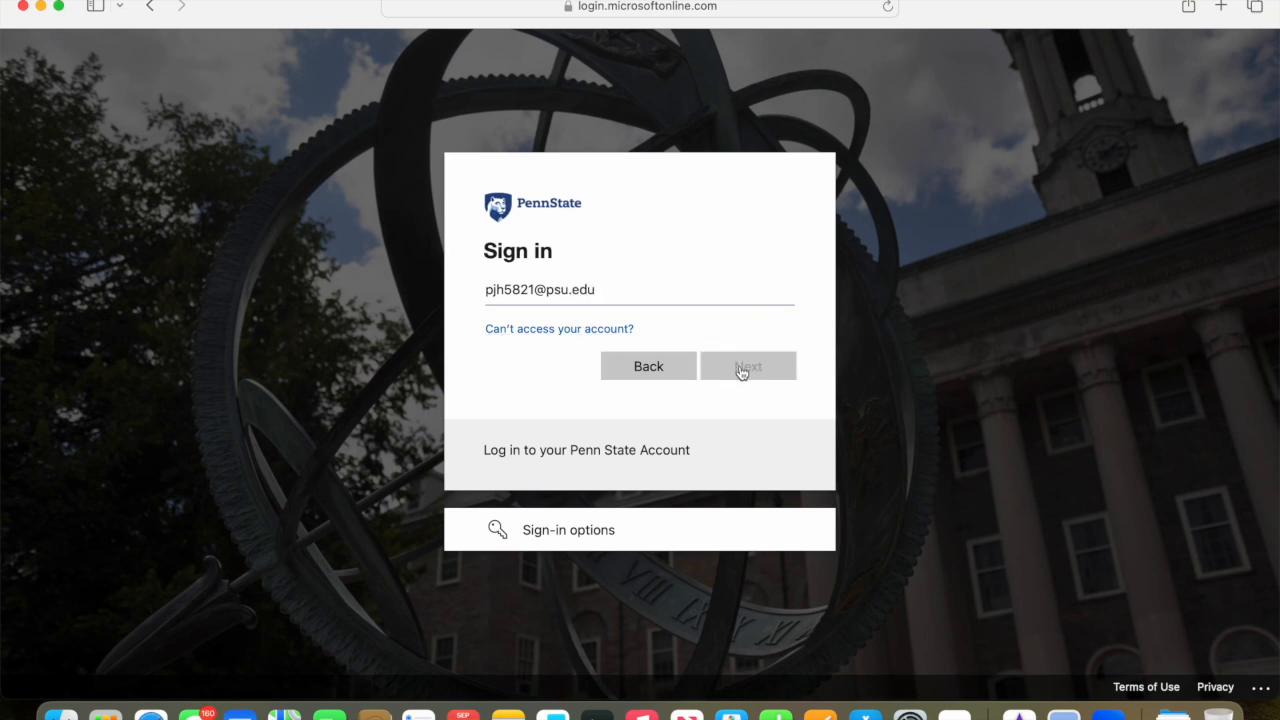
left_click(748, 365)
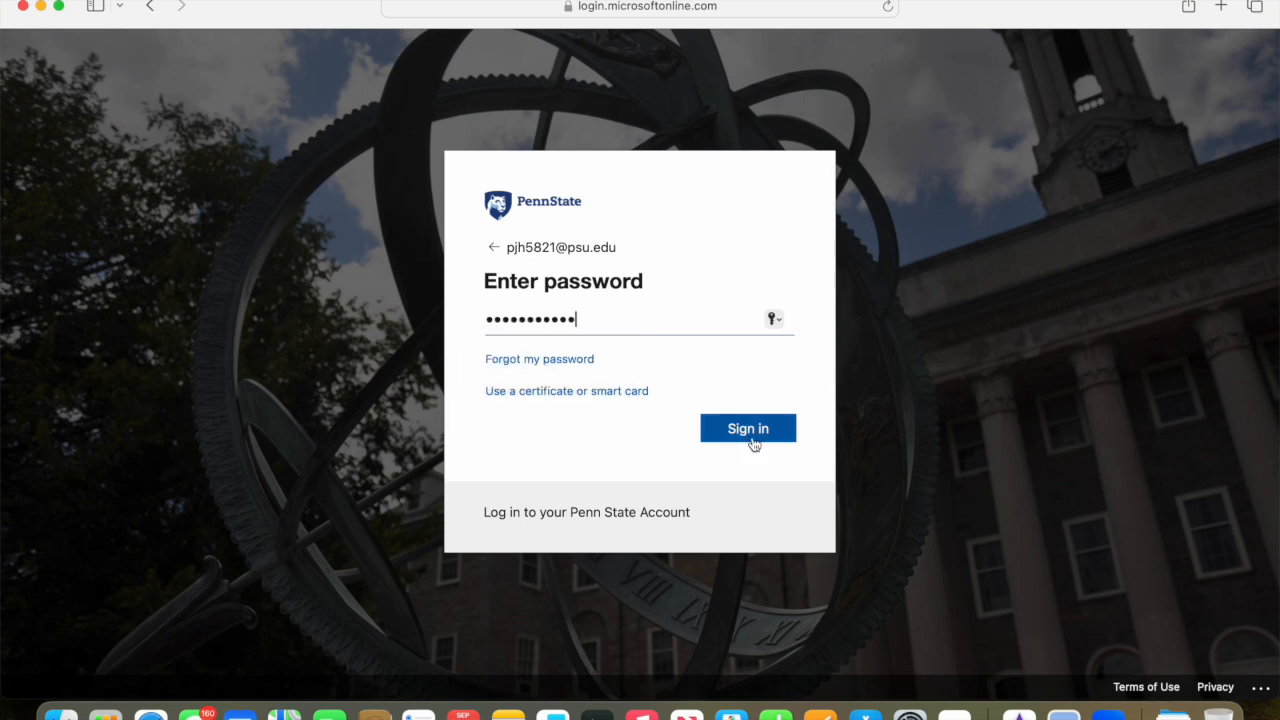
left_click(747, 428)
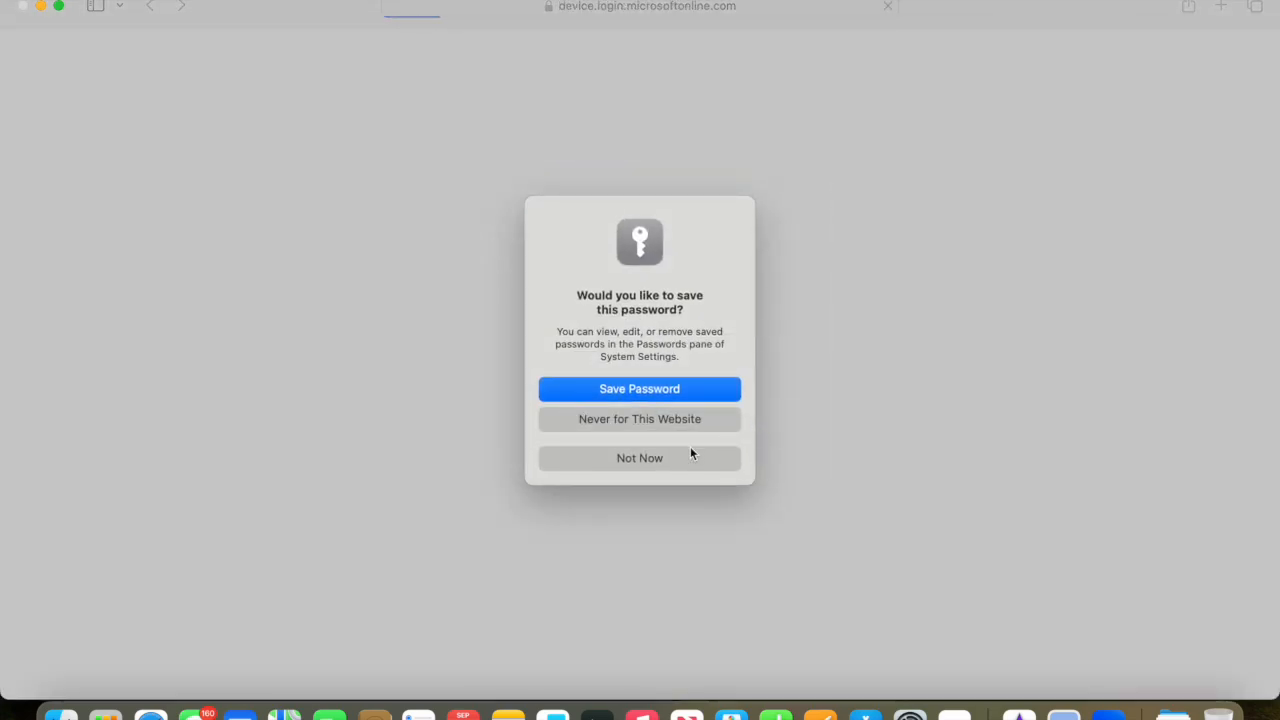
- Decline saving the password, search learning for 'Reporting sus', and open Reporting Suspected Child Abuse
left_click(639, 458)
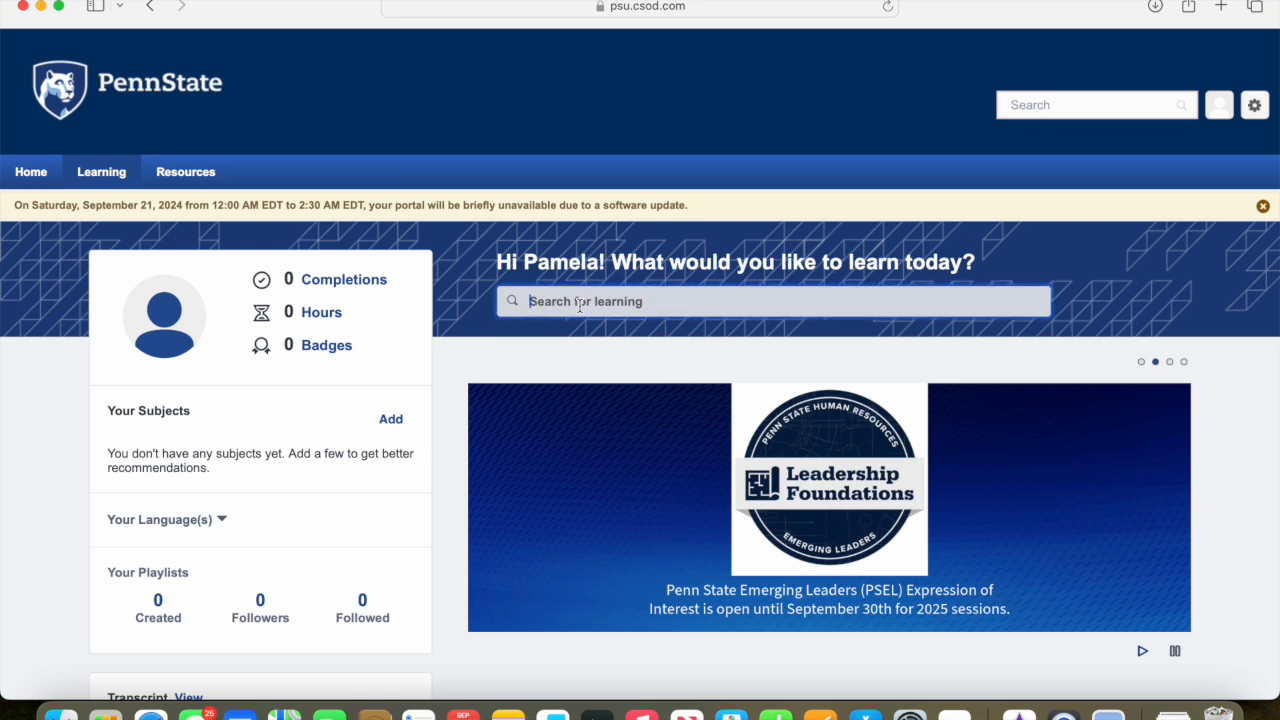
type("Repor")
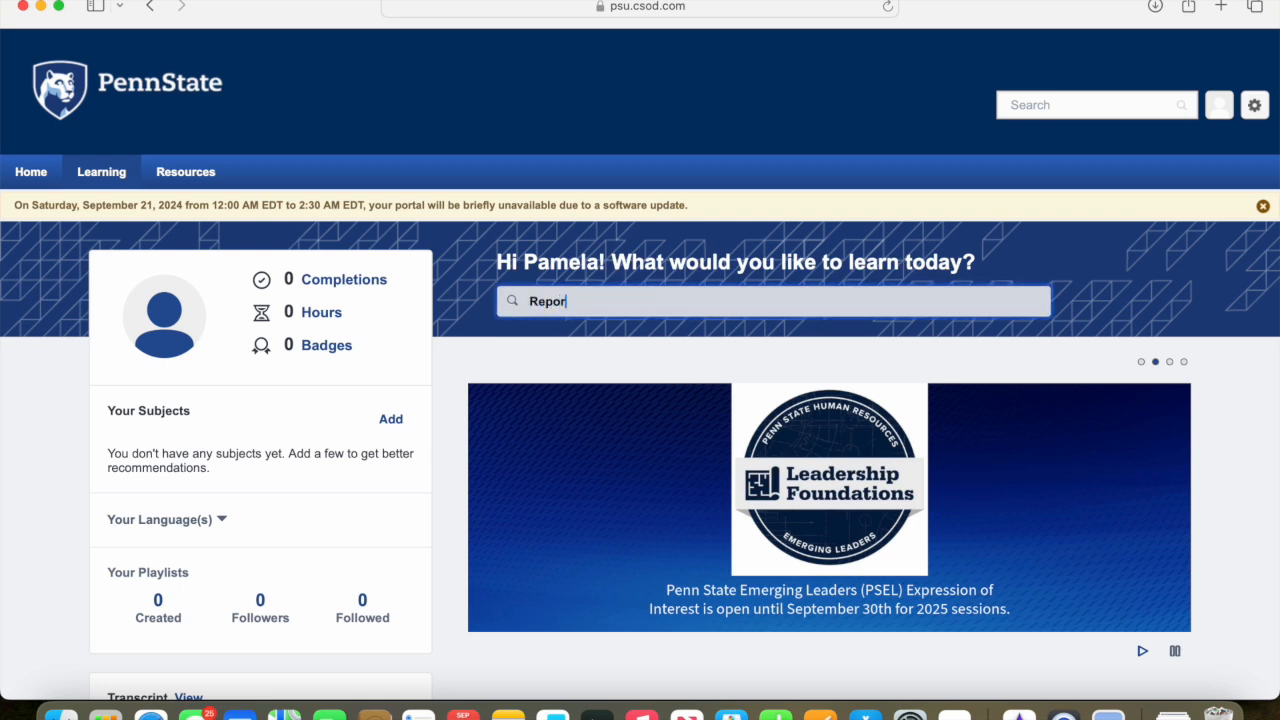
type("ting su")
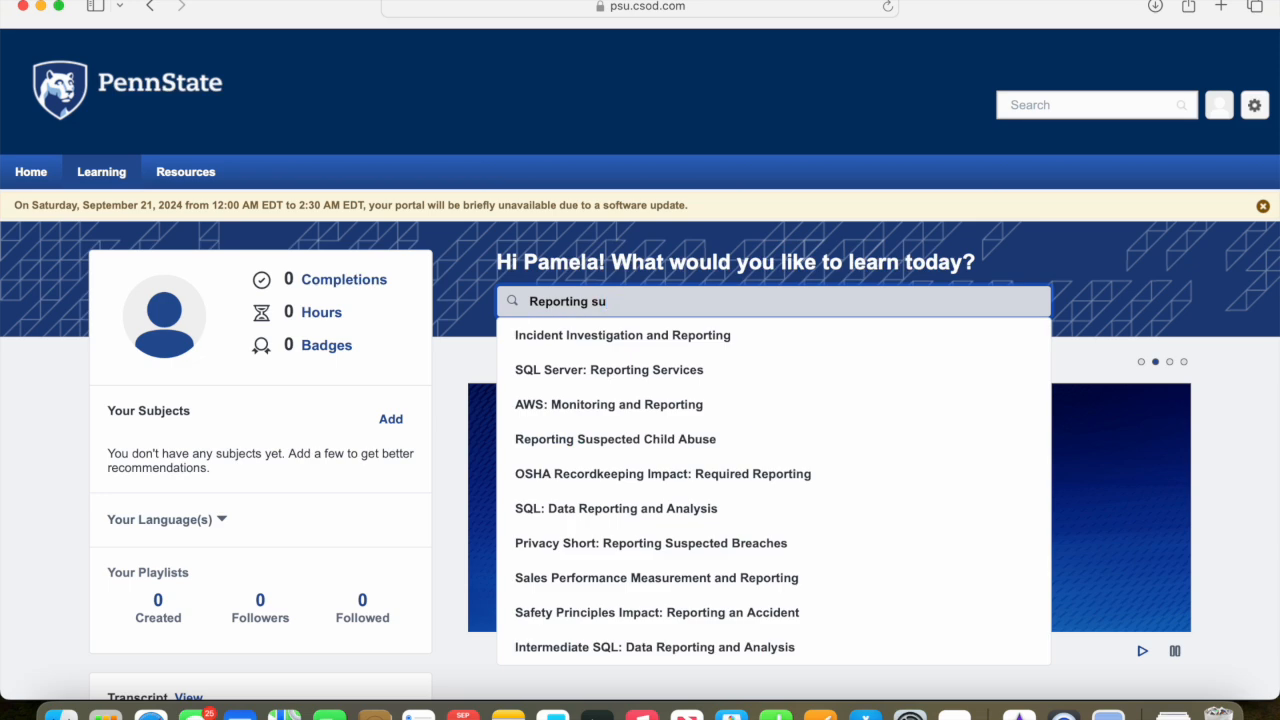
type("s")
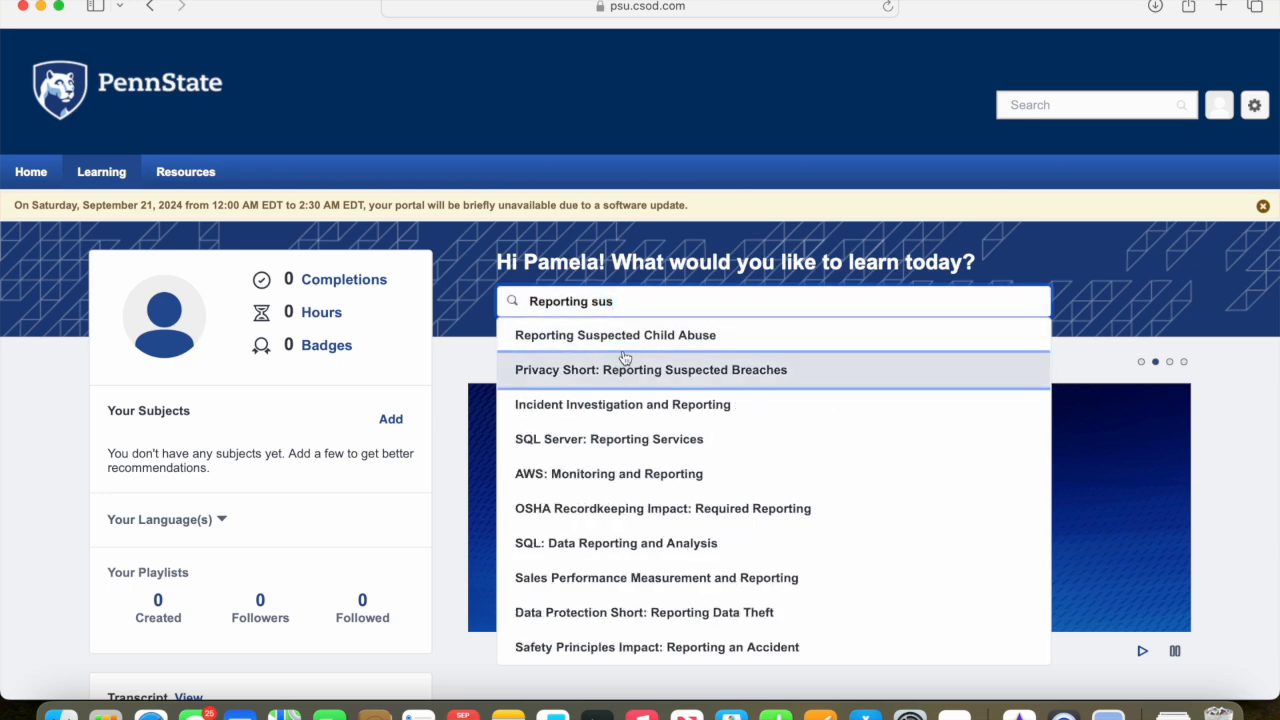
left_click(650, 369)
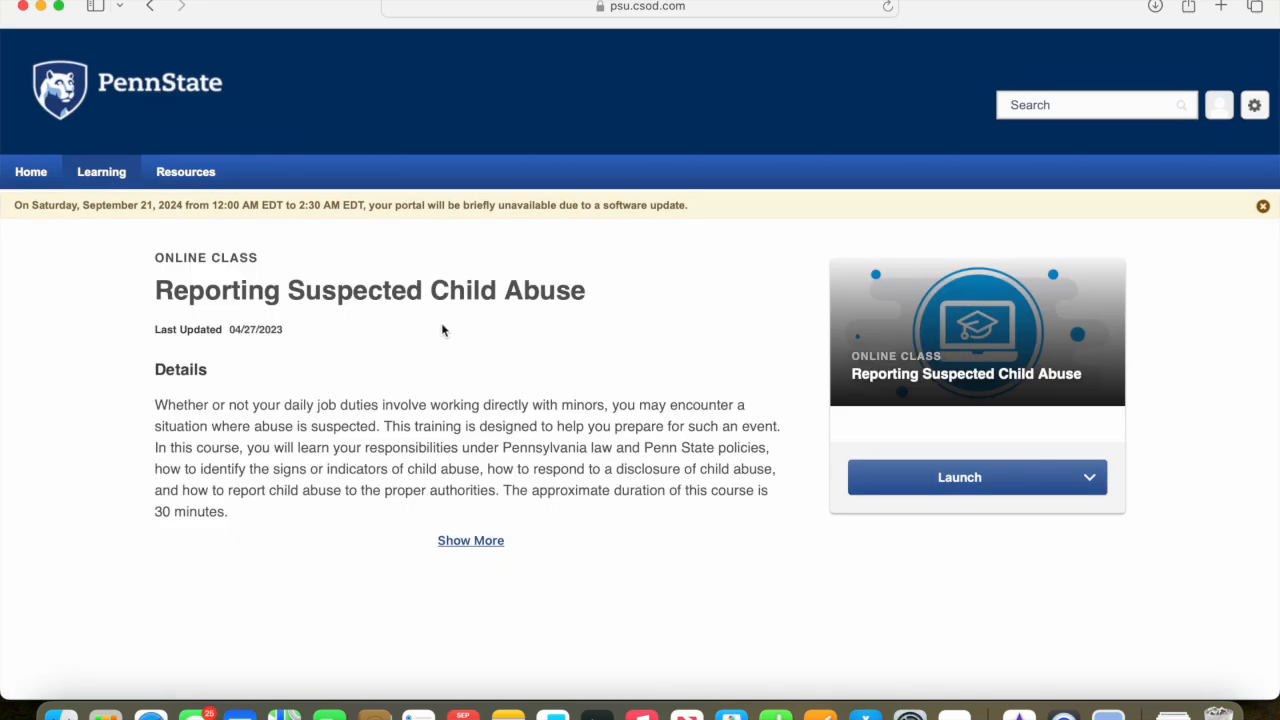
mouse_move(412, 371)
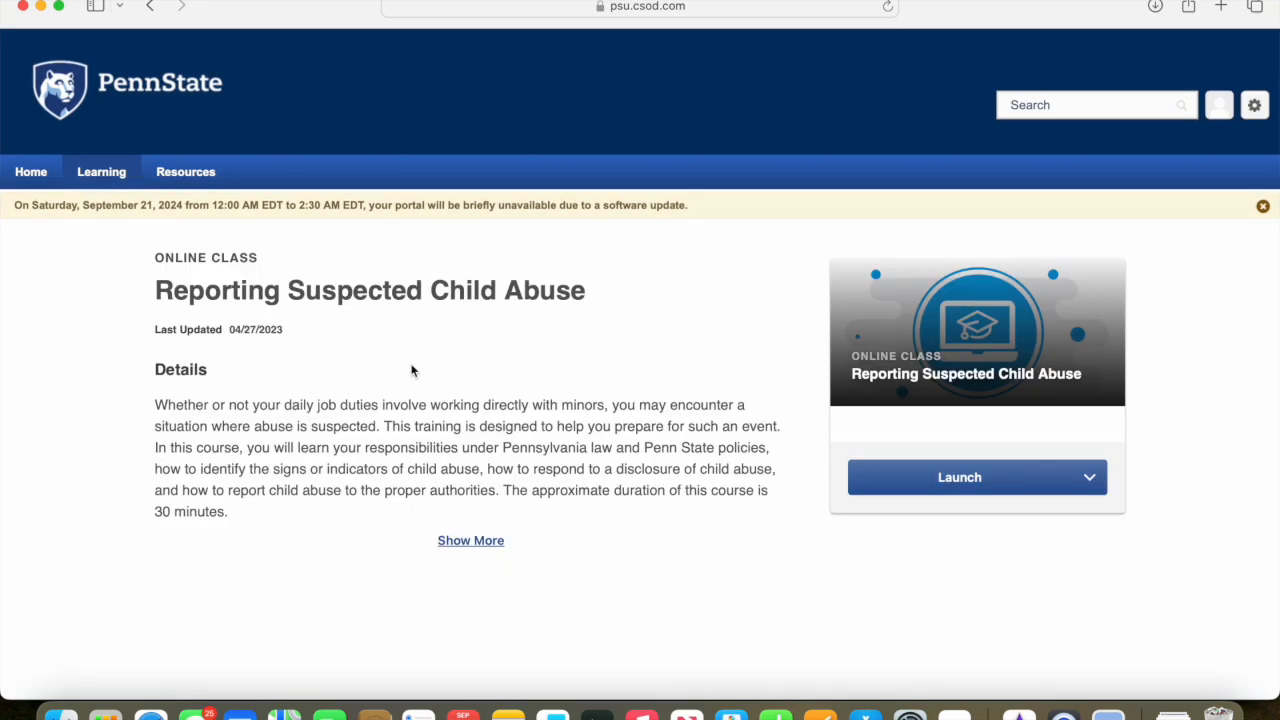
mouse_move(970, 498)
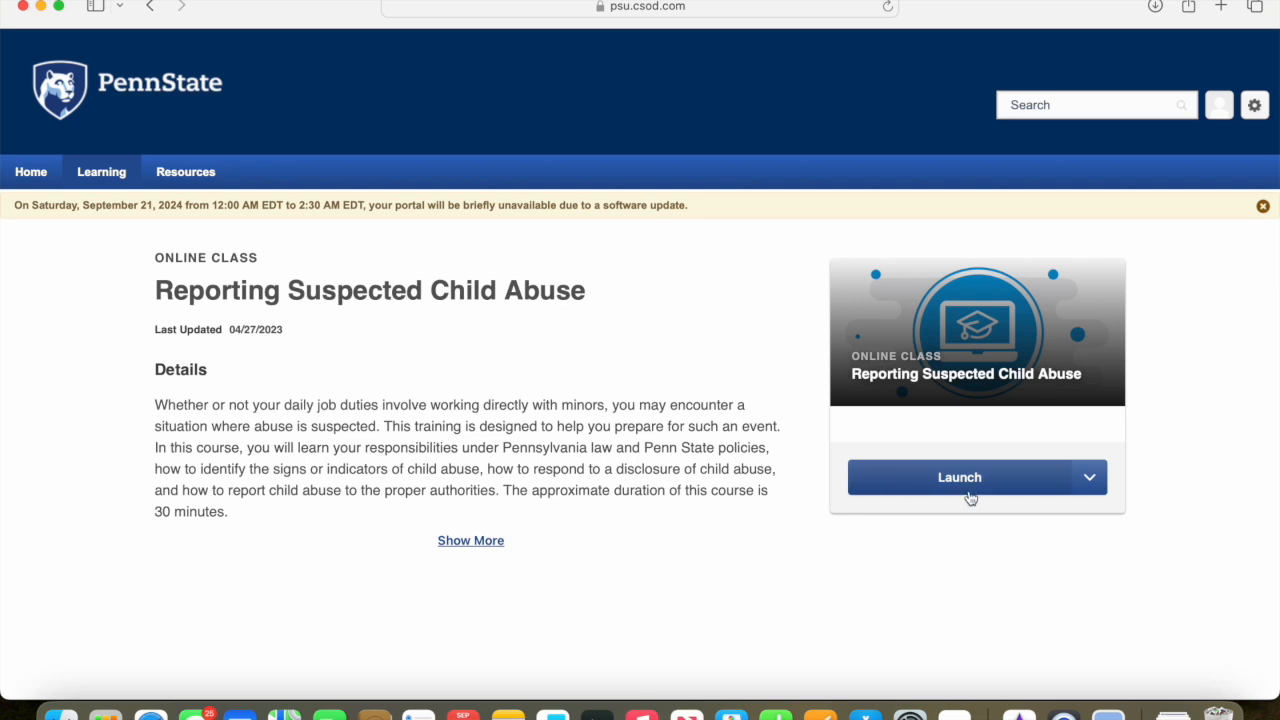
mouse_move(1016, 488)
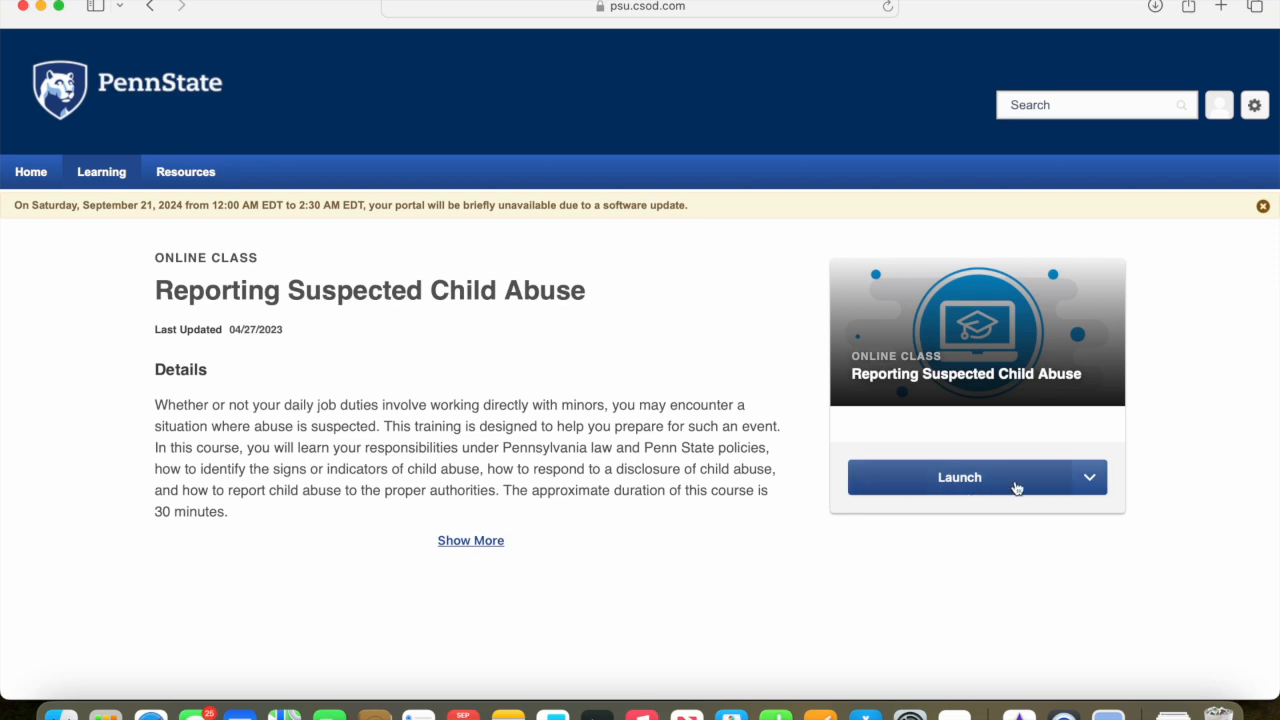
- Launch the Reporting Suspected Child Abuse class from its course card
left_click(959, 477)
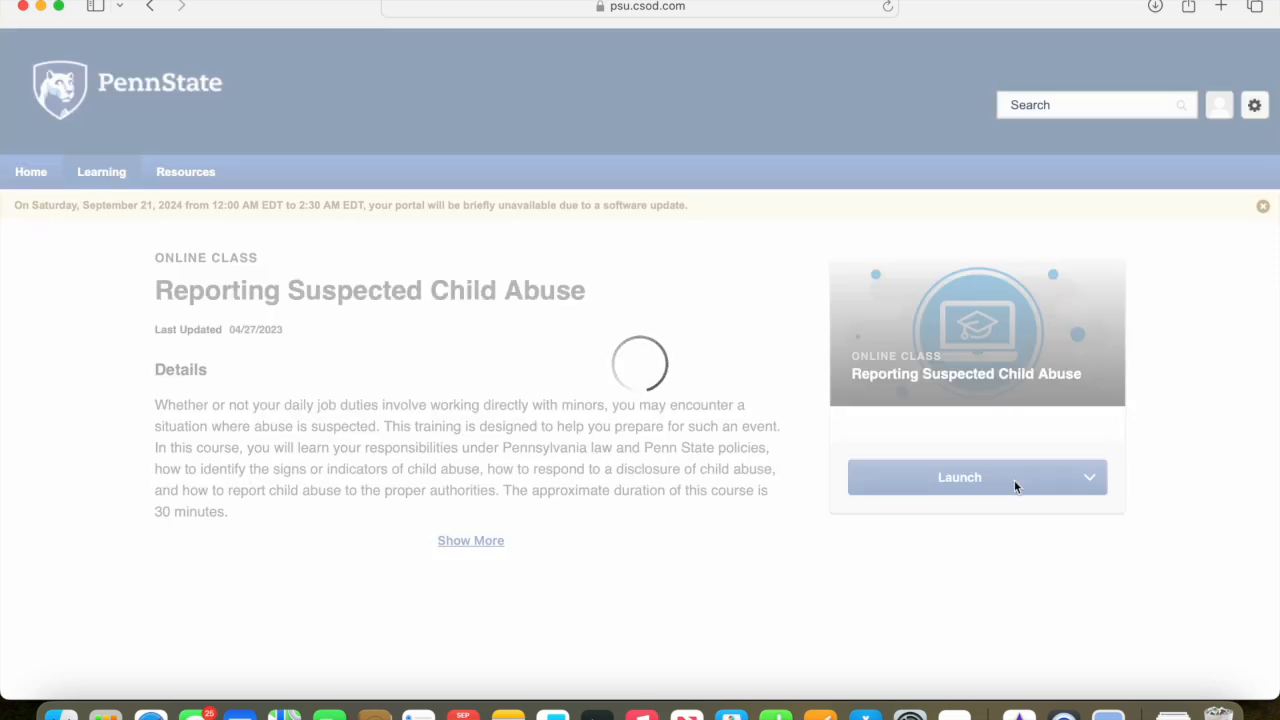
left_click(959, 477)
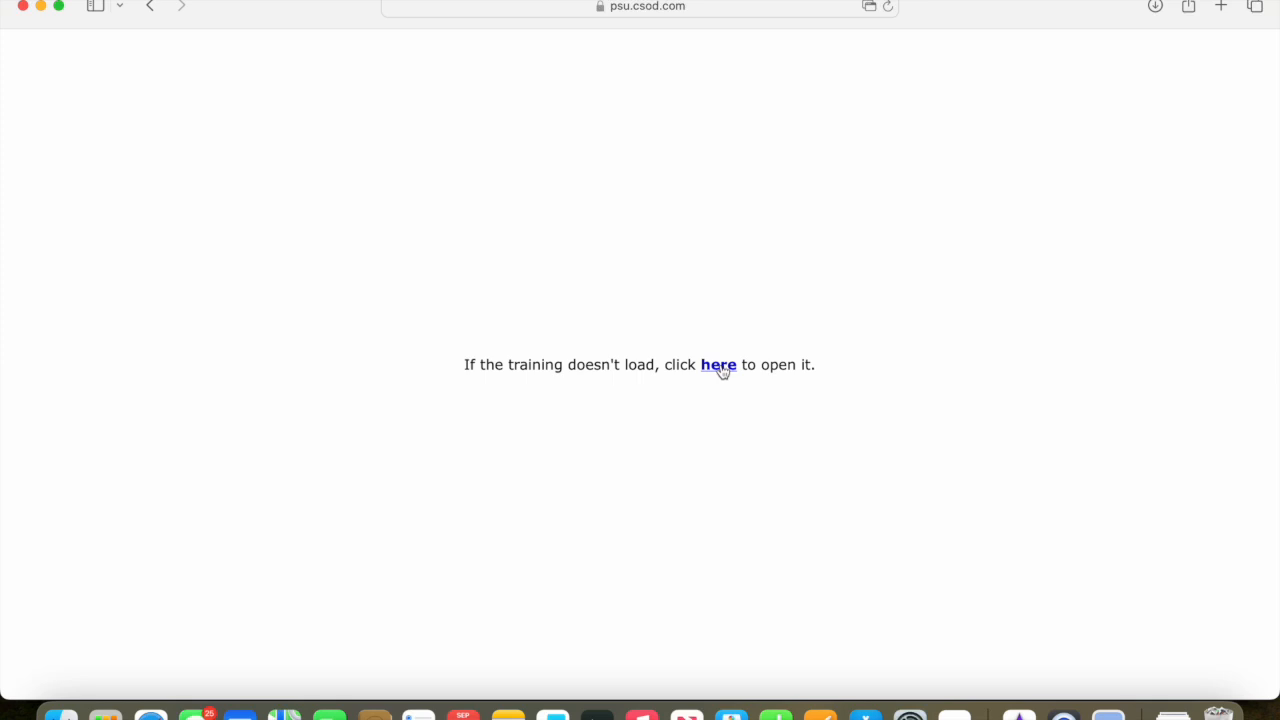
- Launch the Reporting Suspected Child Abuse training and start Lesson 1, President's Message
left_click(717, 365)
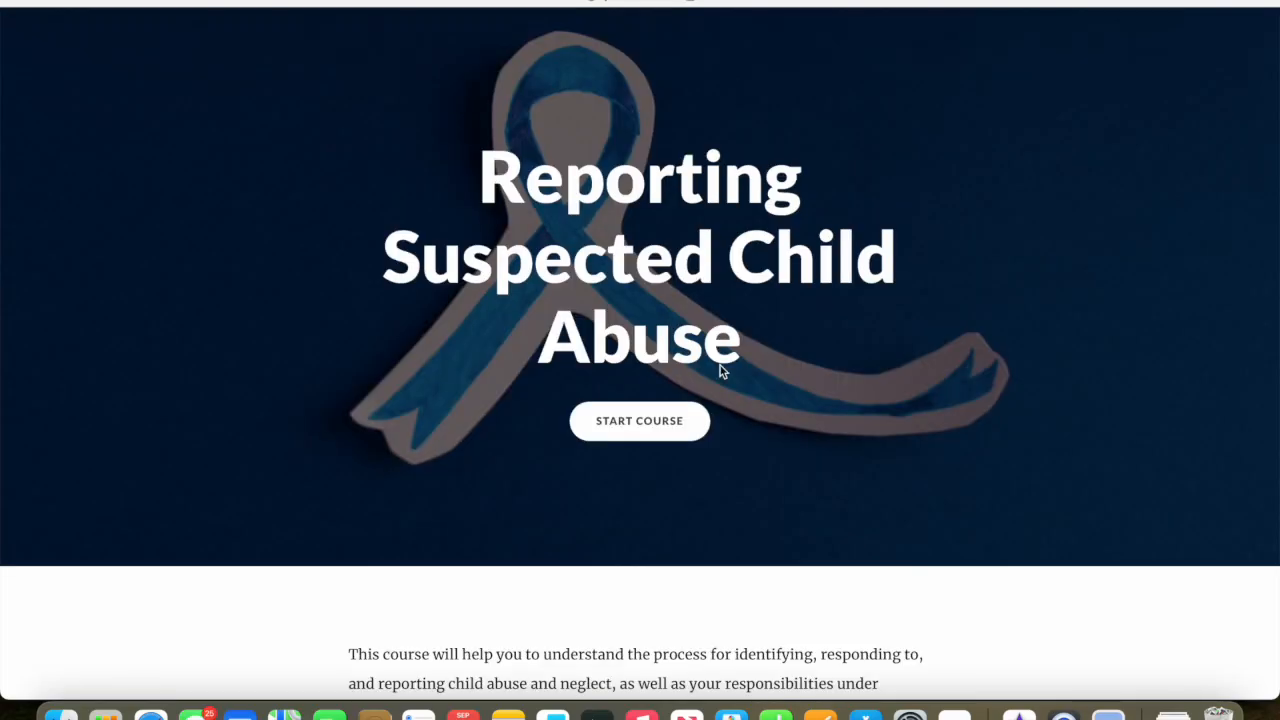
mouse_move(743, 435)
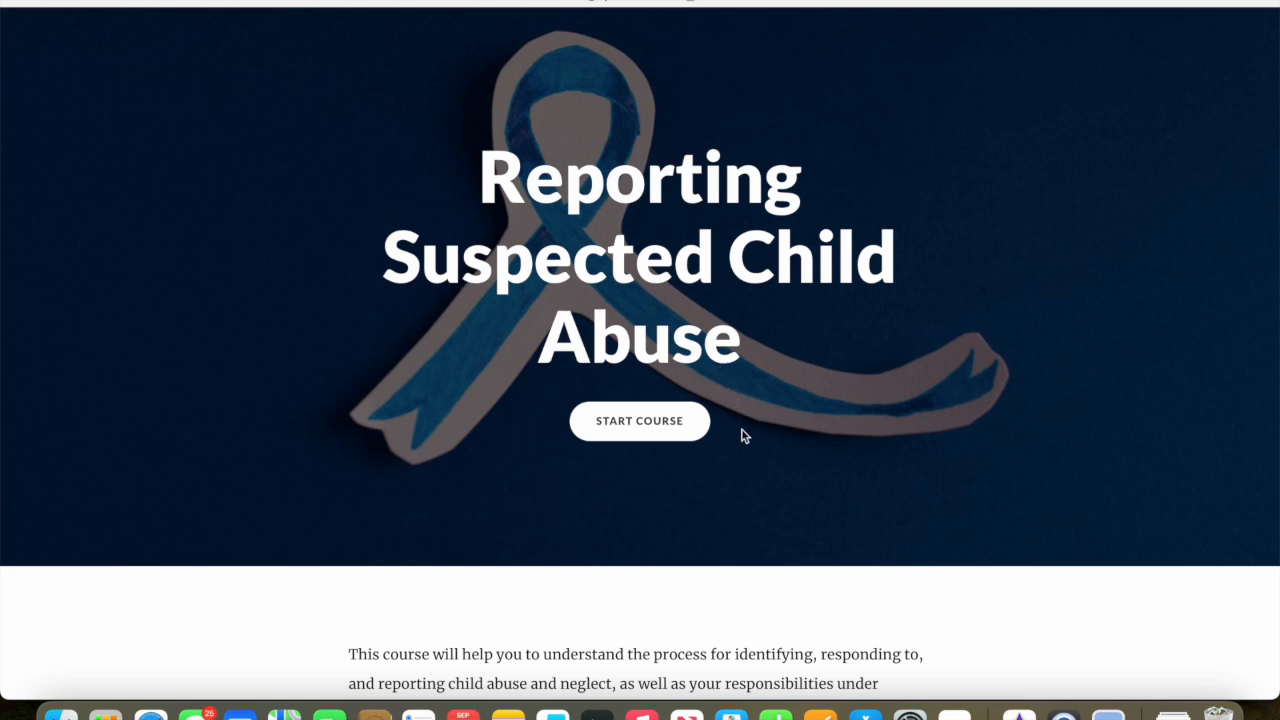
left_click(639, 420)
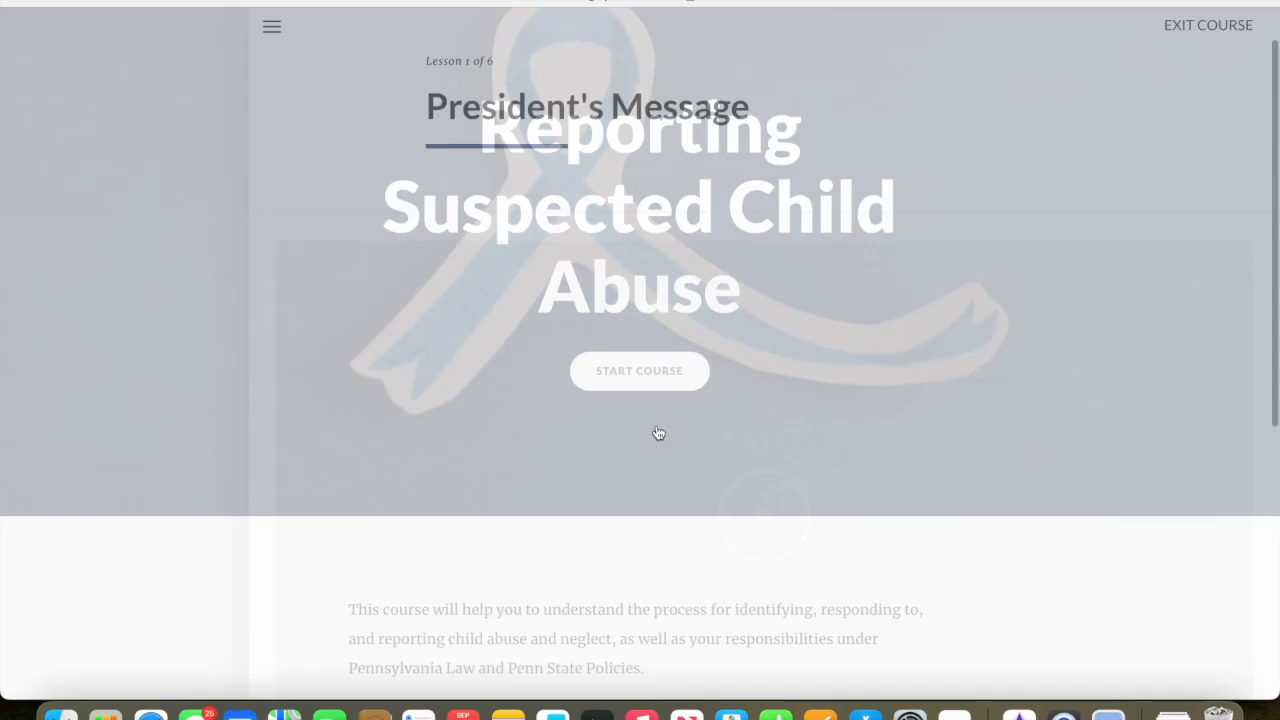
left_click(639, 370)
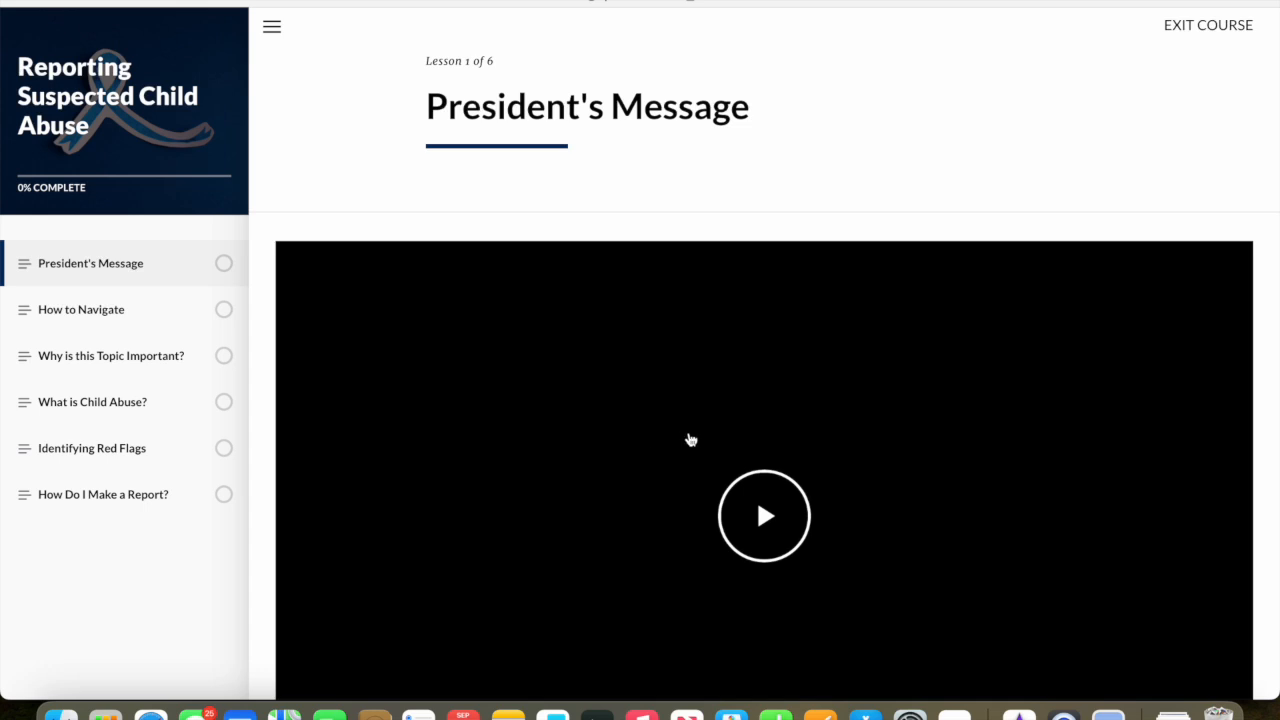
mouse_move(776, 523)
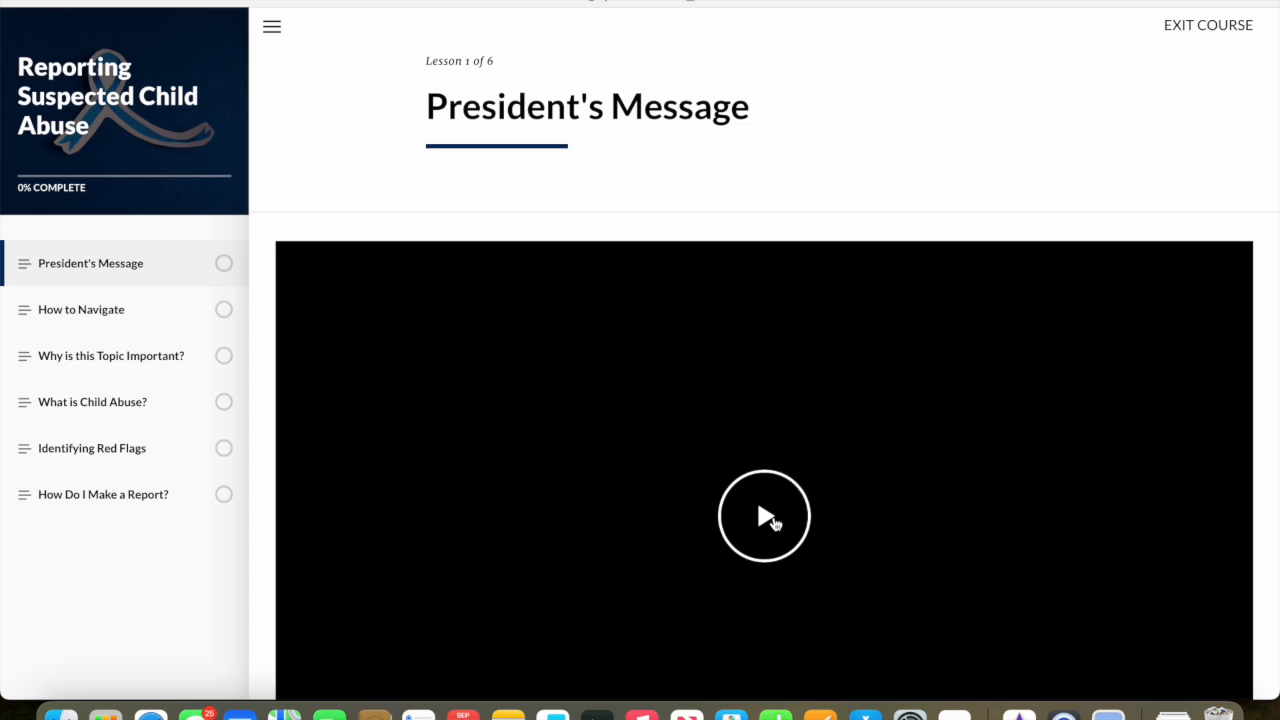
mouse_move(764, 517)
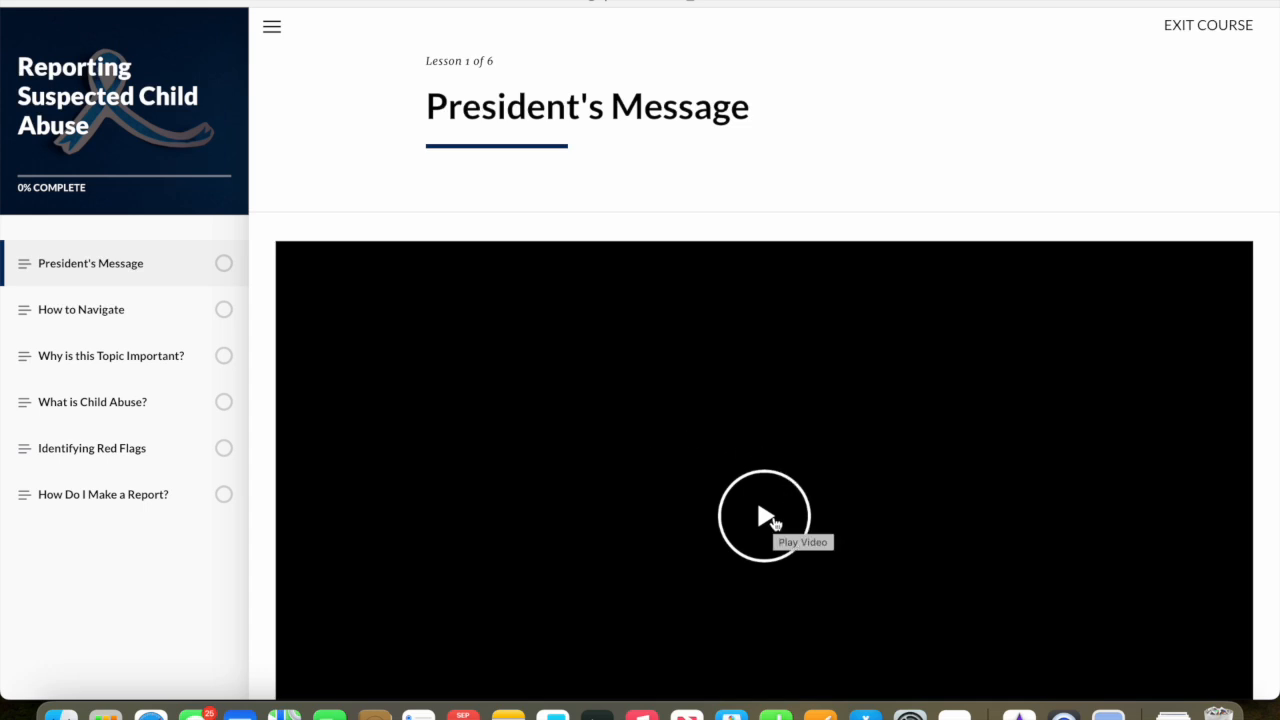